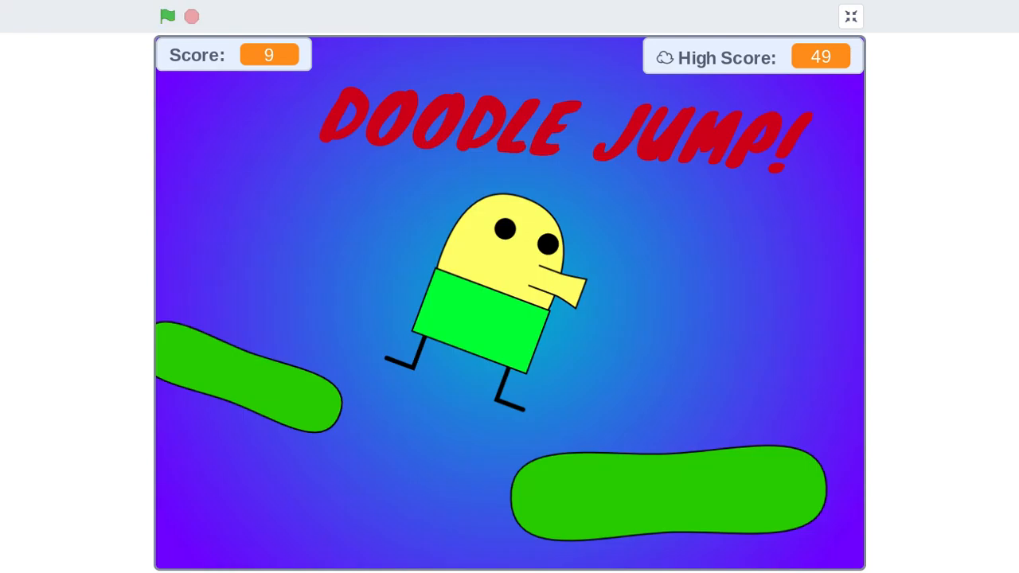
{"action": "mouse_move", "coordinate": [152, 11]}
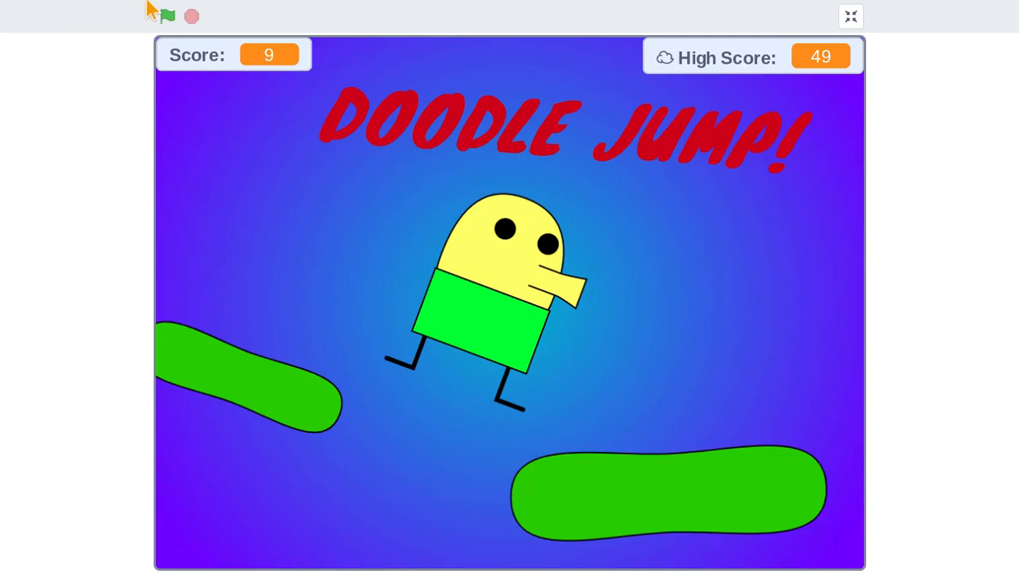
Play two Doodle Jump rounds via the green flag, the latest scoring 11 under the high of 49.
{"action": "left_click", "coordinate": [167, 16]}
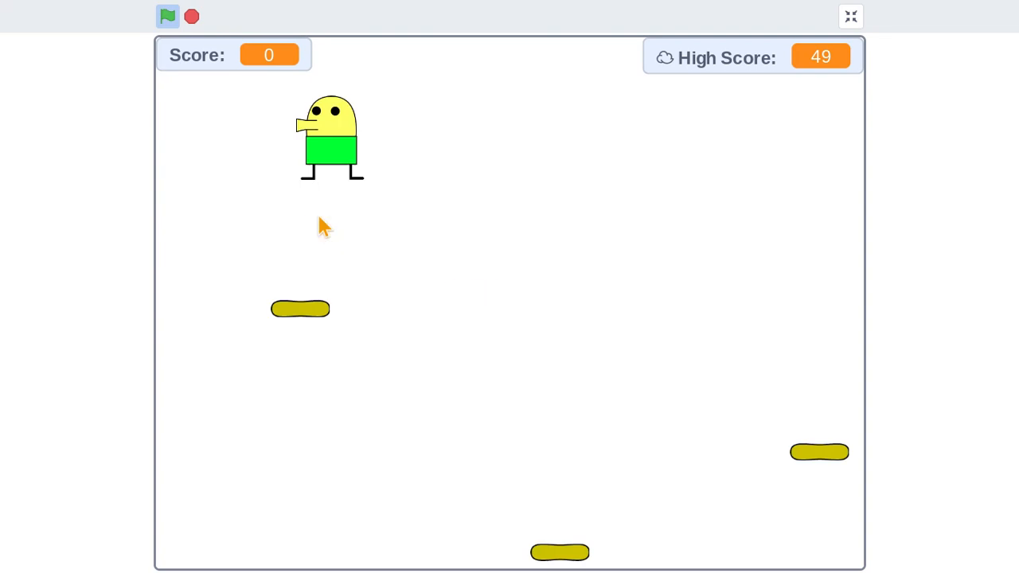
{"action": "left_click", "coordinate": [167, 16]}
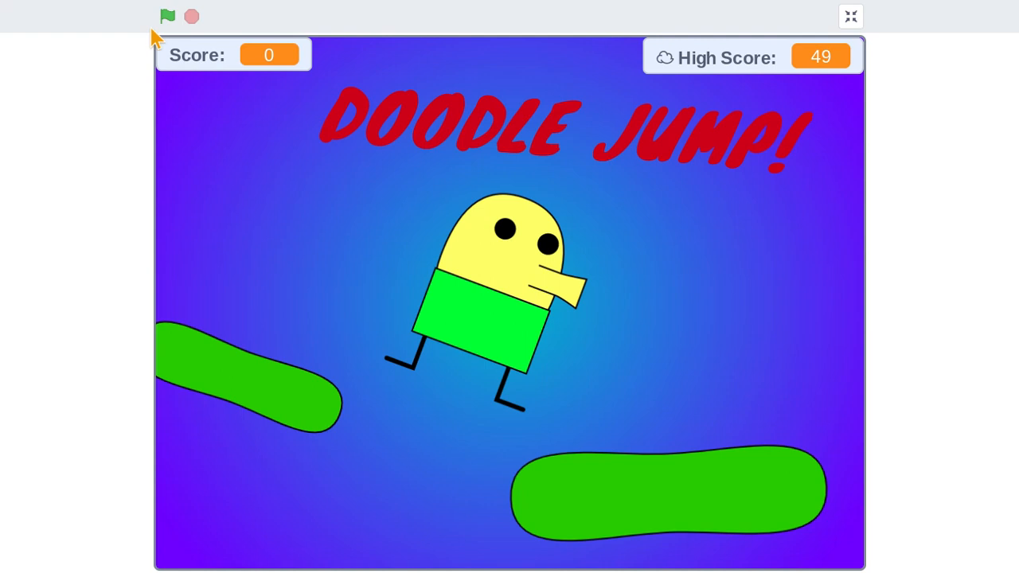
{"action": "left_click", "coordinate": [167, 16]}
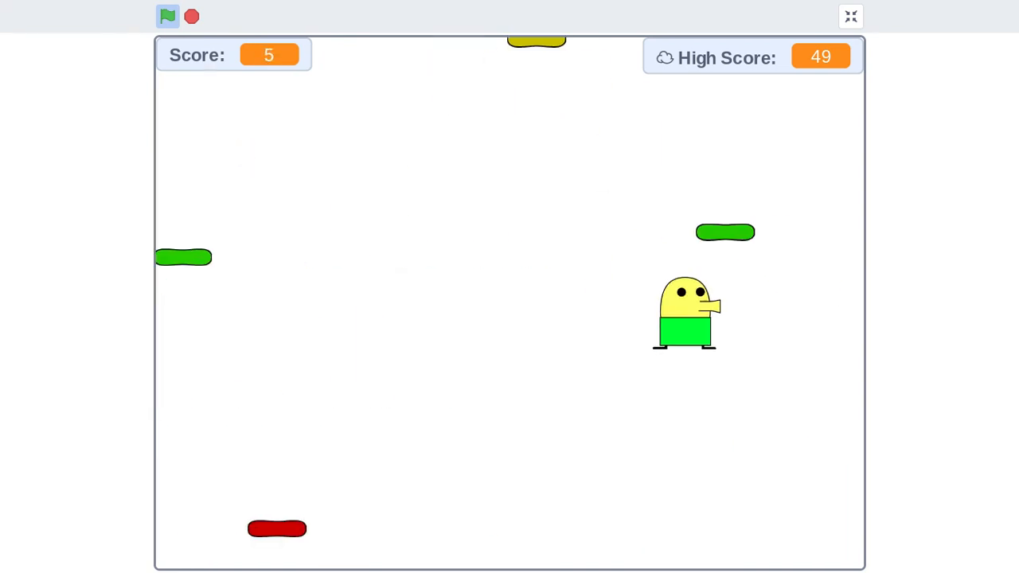
{"action": "left_click", "coordinate": [168, 16]}
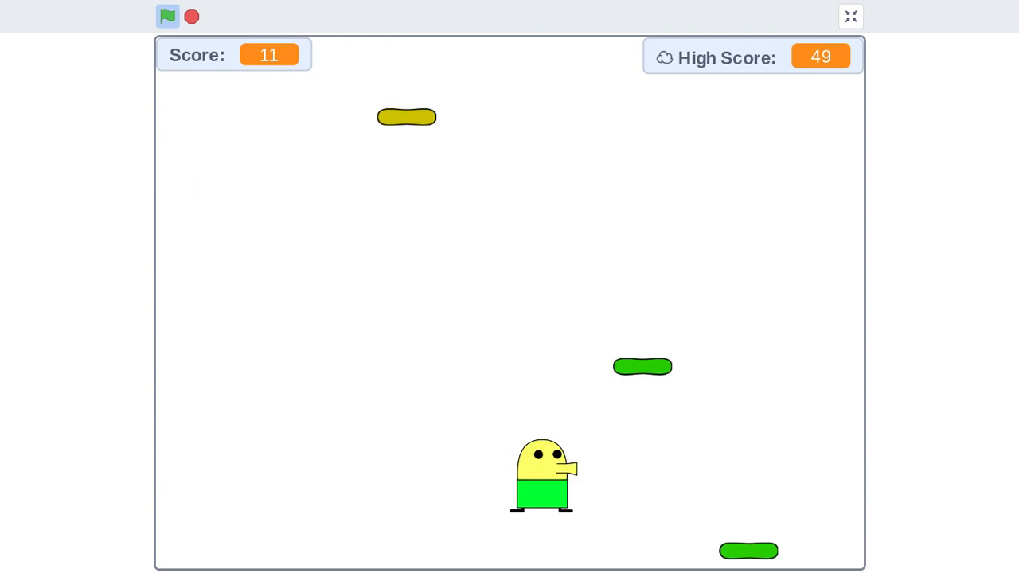
{"action": "left_click", "coordinate": [167, 16]}
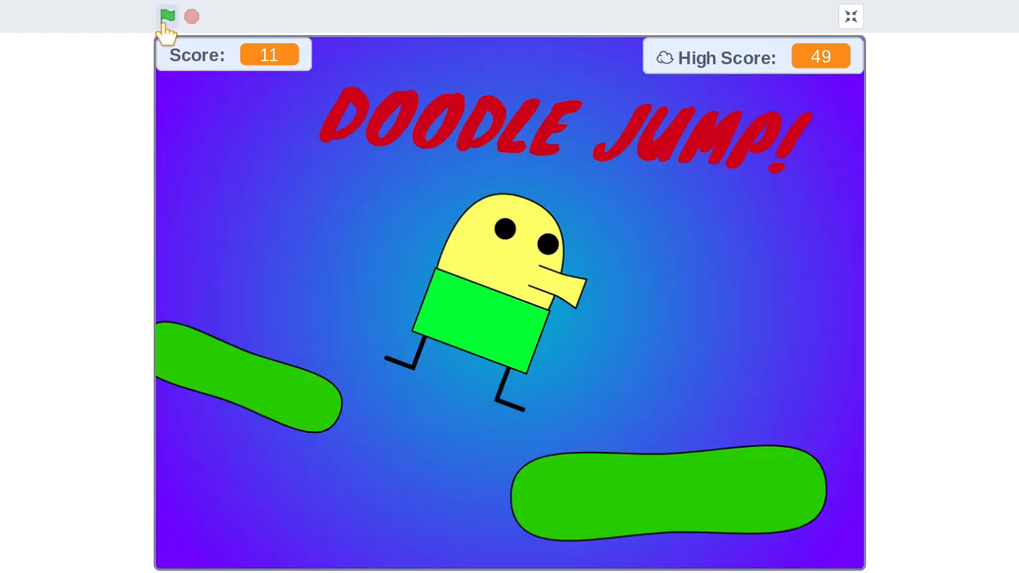
Play three rounds scoring 5, 7 and 16, then start a fresh game at score 0.
{"action": "left_click", "coordinate": [167, 16]}
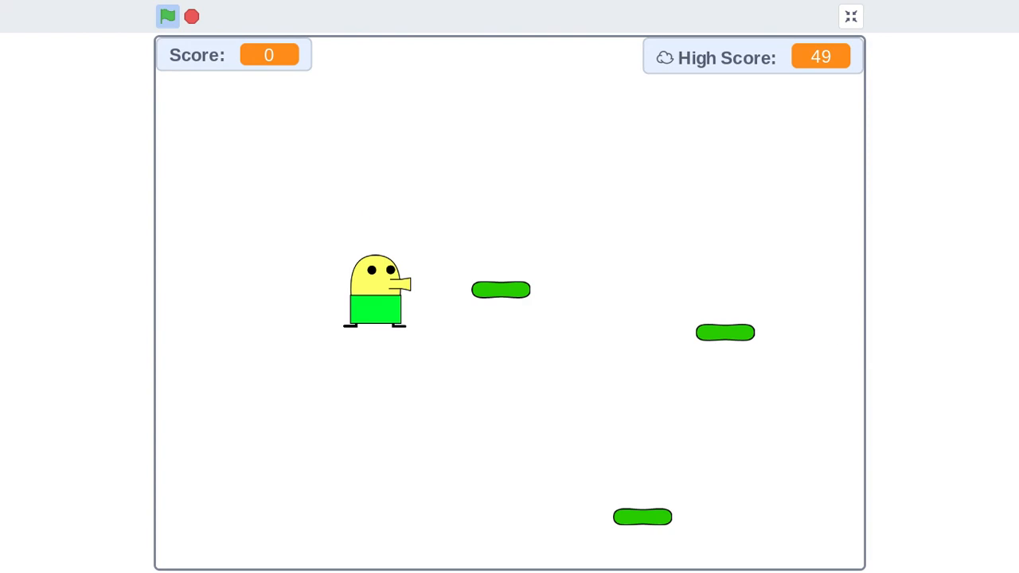
{"action": "left_click", "coordinate": [167, 15]}
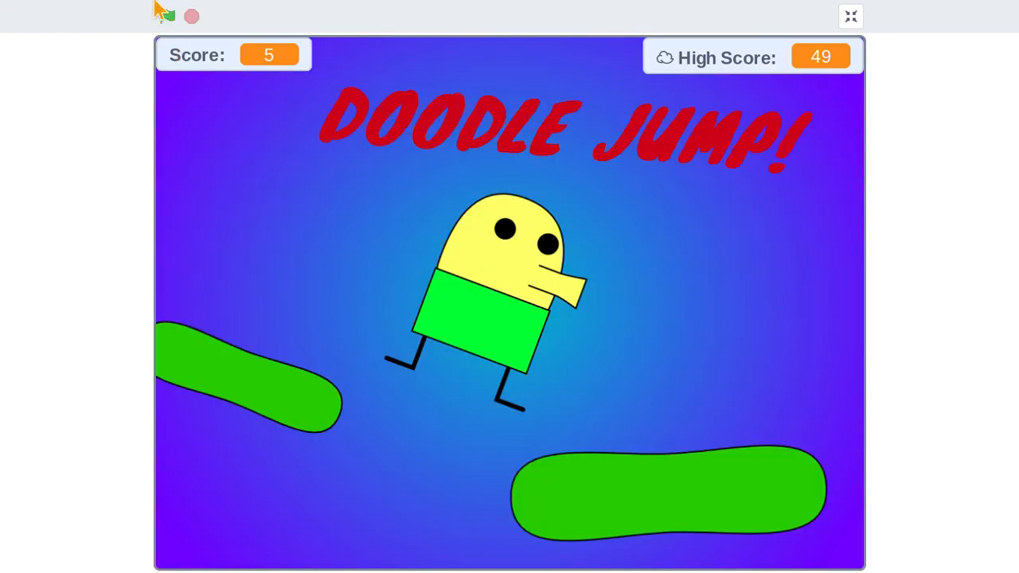
{"action": "left_click", "coordinate": [167, 16]}
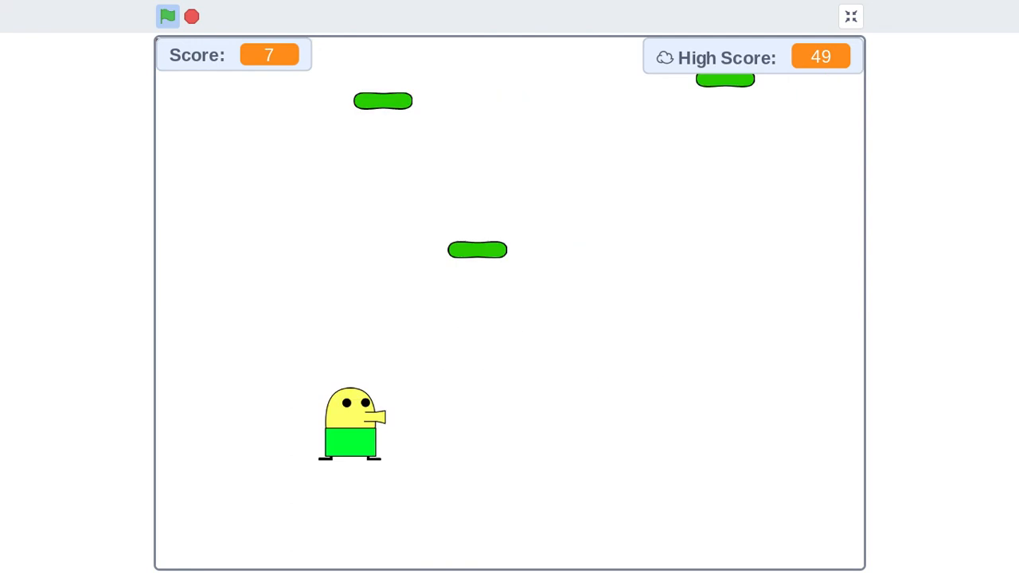
{"action": "left_click", "coordinate": [167, 16]}
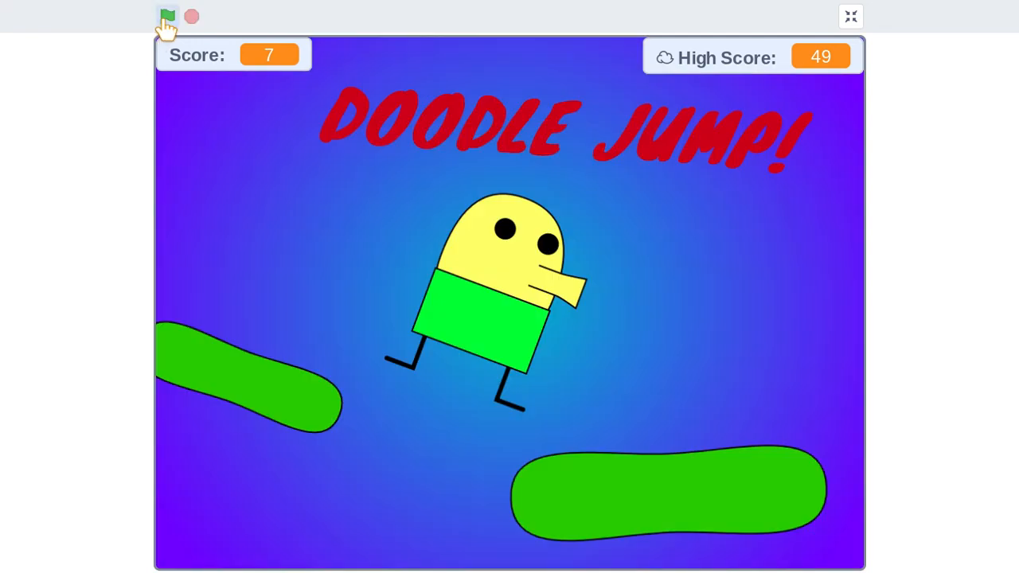
{"action": "left_click", "coordinate": [167, 16]}
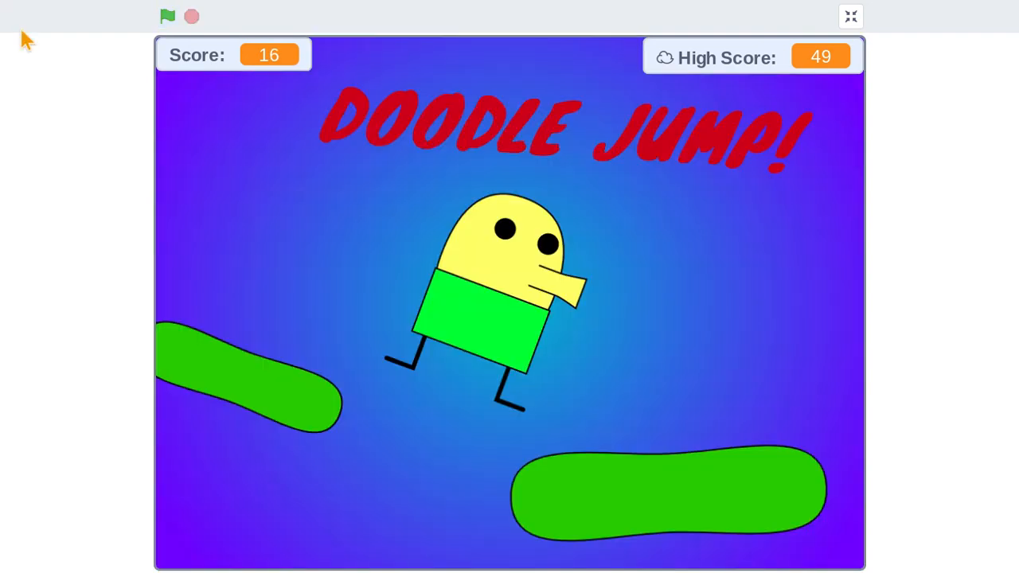
{"action": "left_click", "coordinate": [167, 16]}
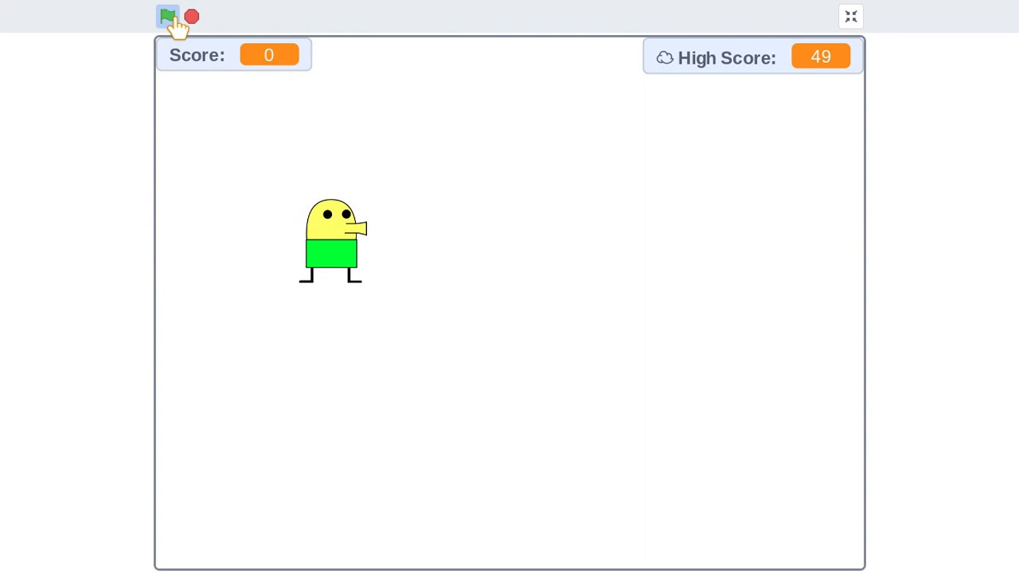
Play three rounds scoring 1, 45 and 8, then start another round at score 0.
{"action": "left_click", "coordinate": [169, 16]}
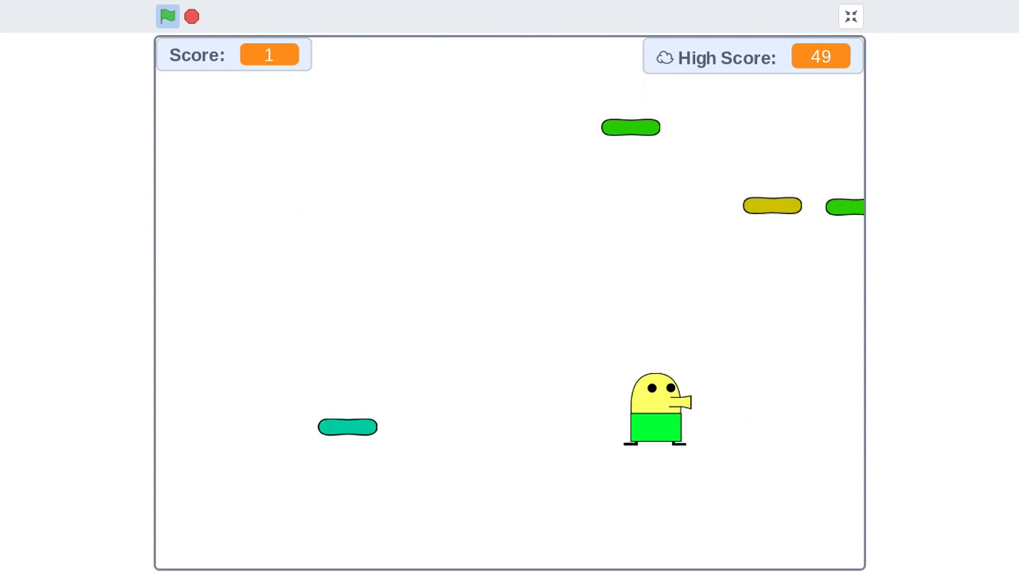
{"action": "left_click", "coordinate": [167, 16]}
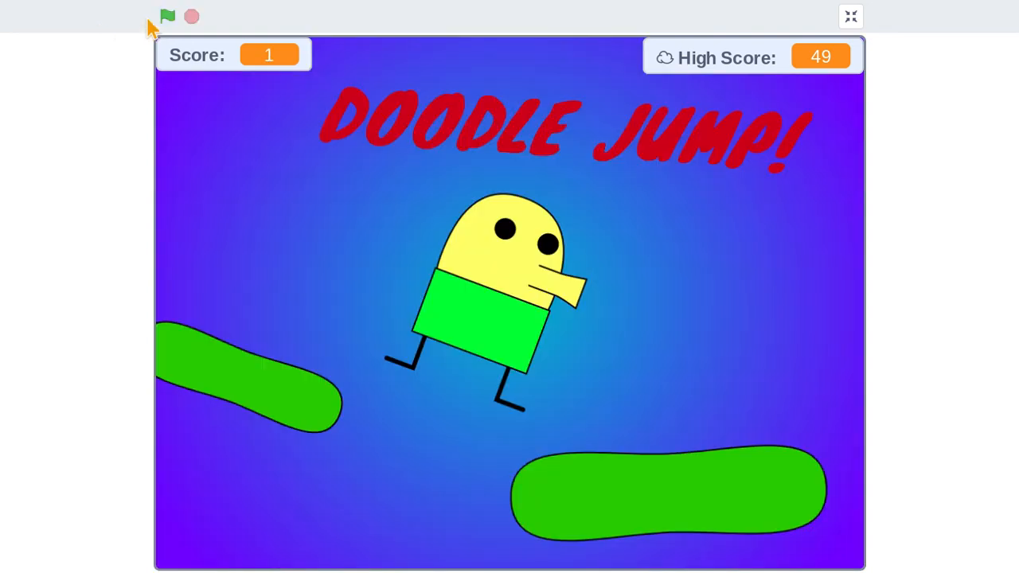
{"action": "left_click", "coordinate": [167, 16]}
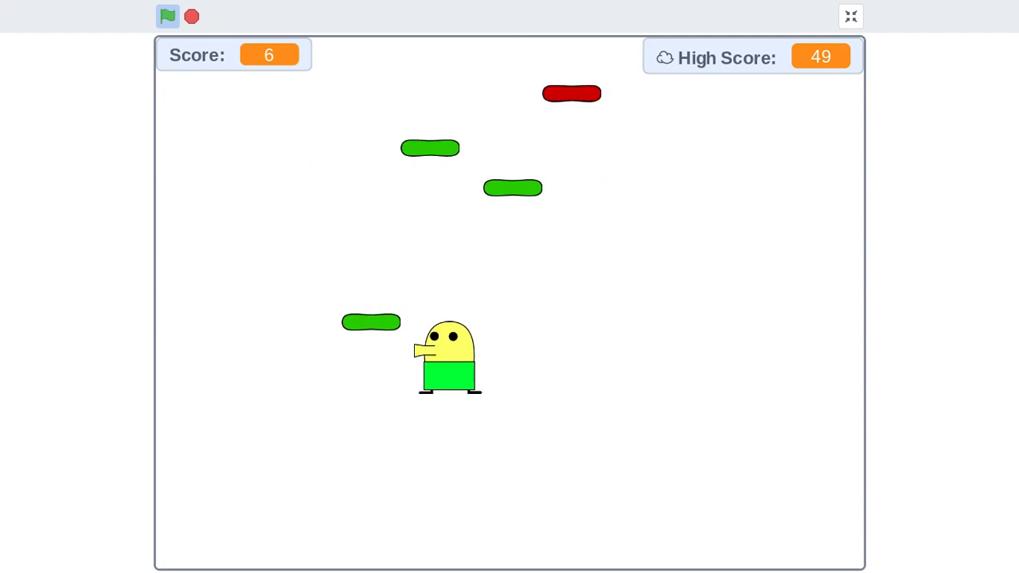
{"action": "left_click", "coordinate": [167, 16]}
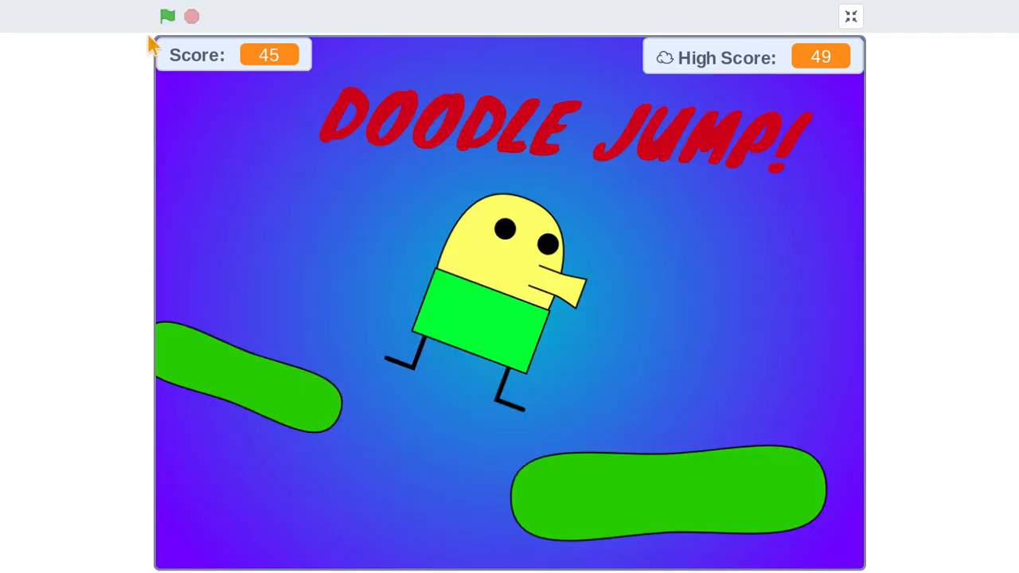
{"action": "left_click", "coordinate": [167, 15]}
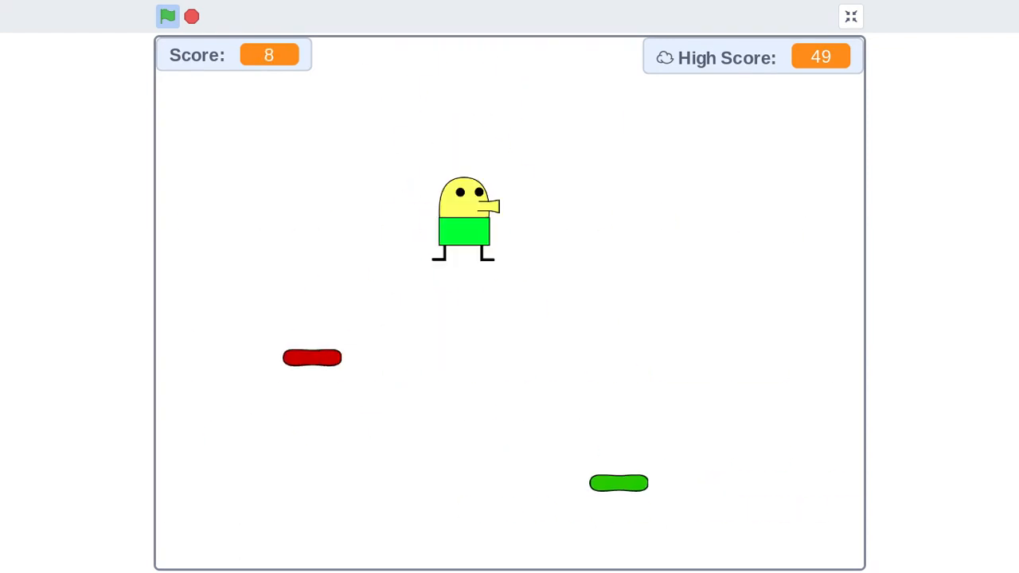
{"action": "left_click", "coordinate": [167, 16]}
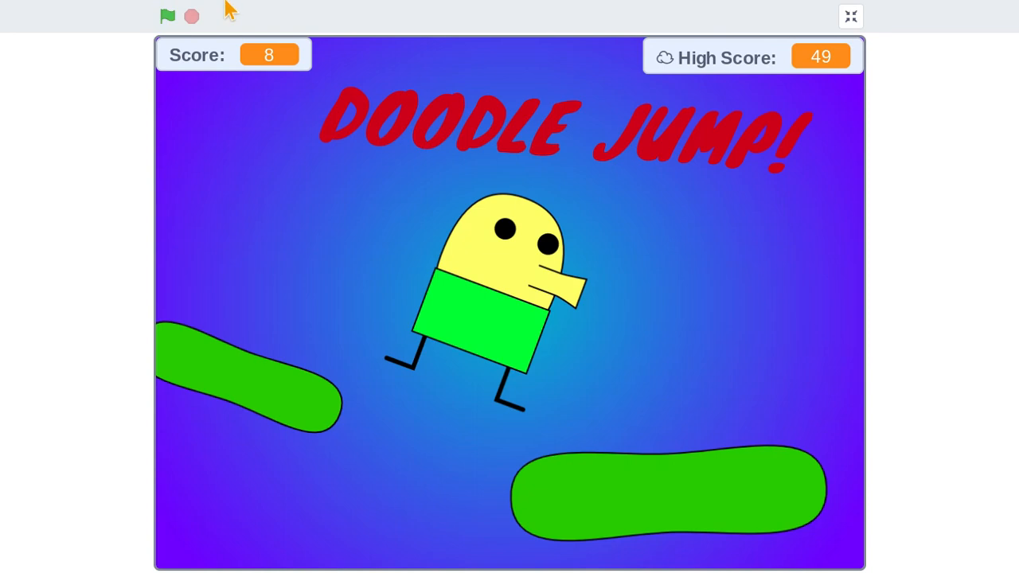
{"action": "left_click", "coordinate": [168, 16]}
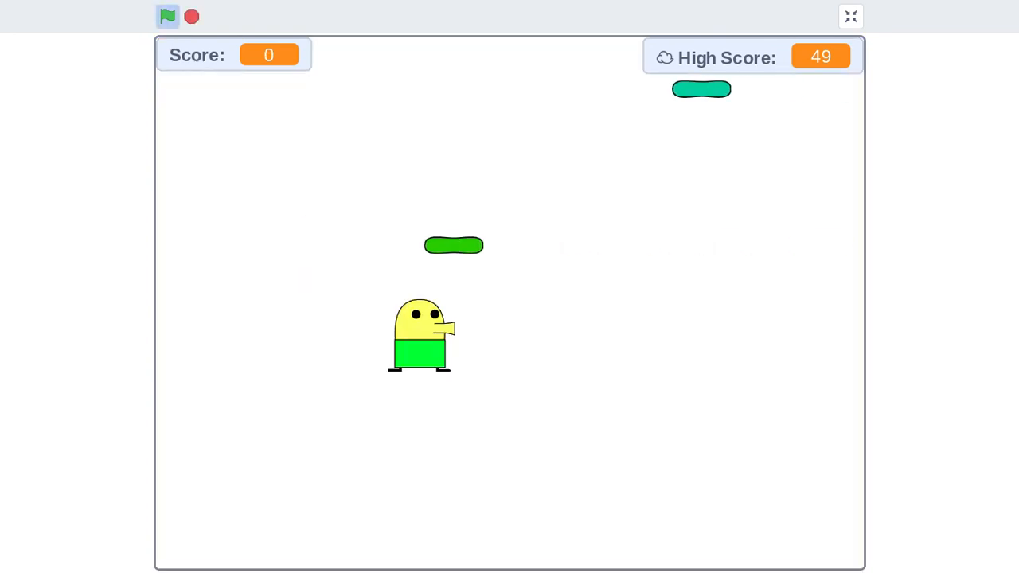
Play four rounds scoring 0, 7, 18 and 17, ending on the title screen showing 17.
{"action": "left_click", "coordinate": [167, 16]}
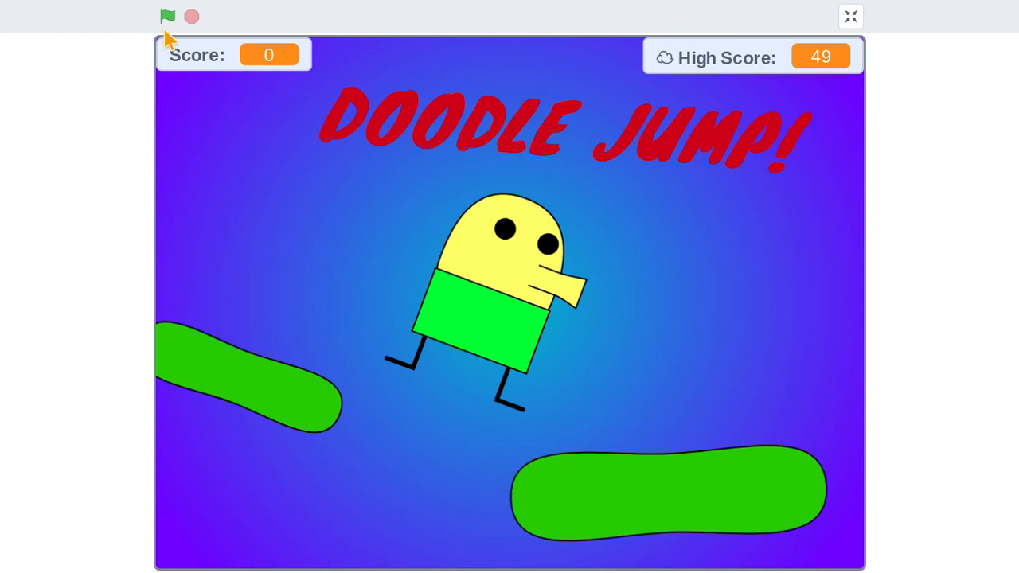
{"action": "left_click", "coordinate": [167, 16]}
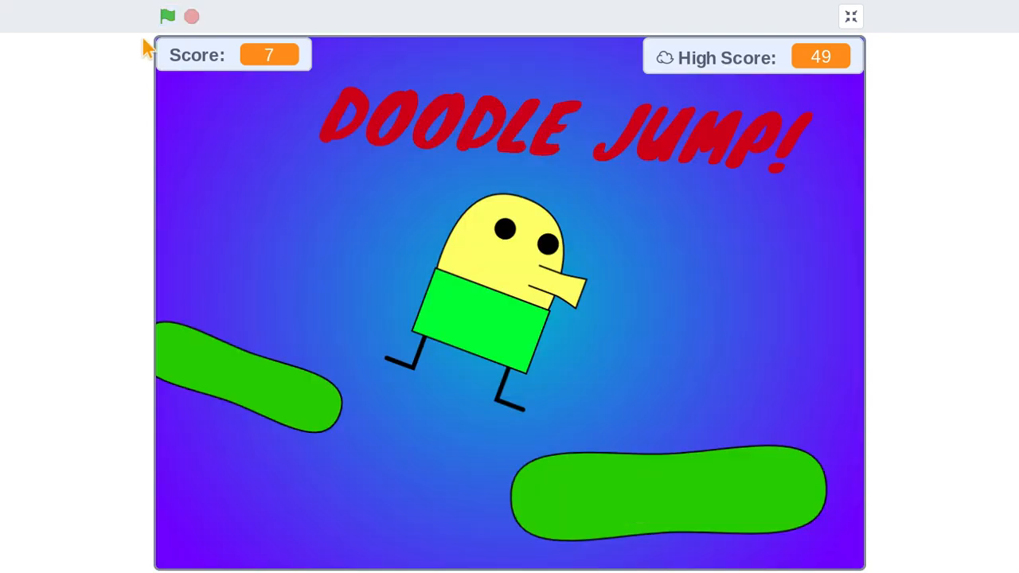
{"action": "left_click", "coordinate": [168, 16]}
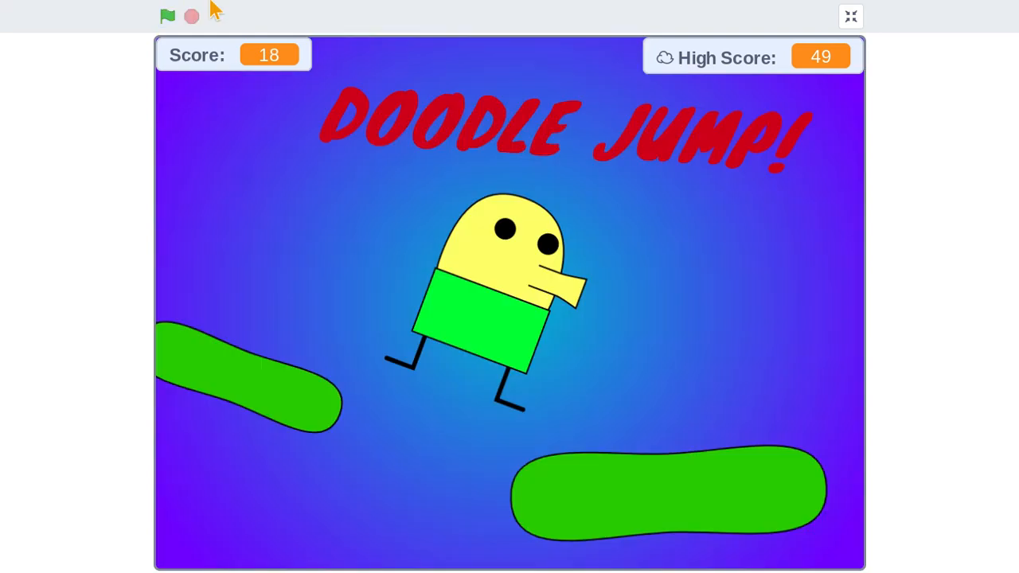
{"action": "left_click", "coordinate": [167, 16]}
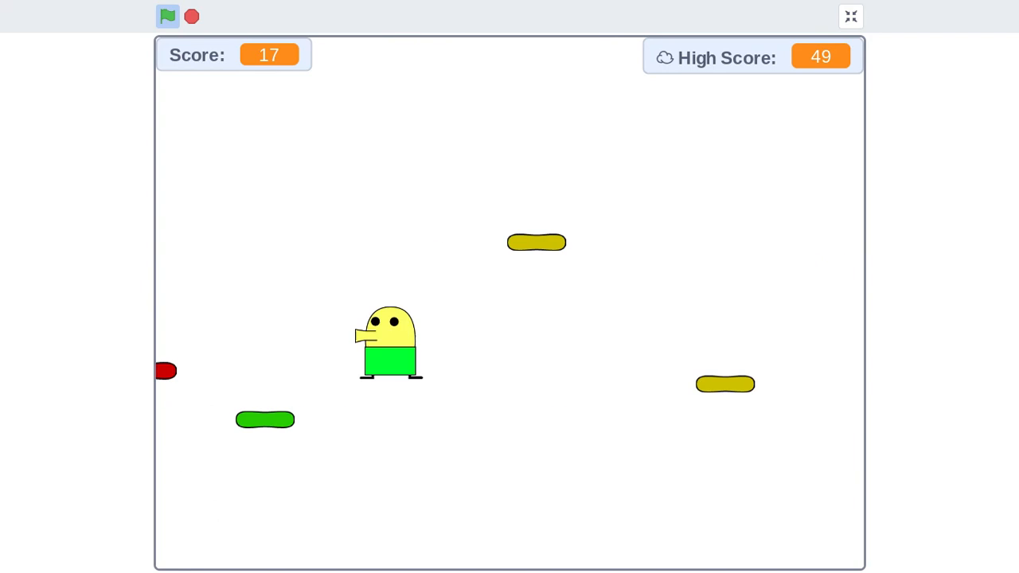
{"action": "left_click", "coordinate": [167, 16]}
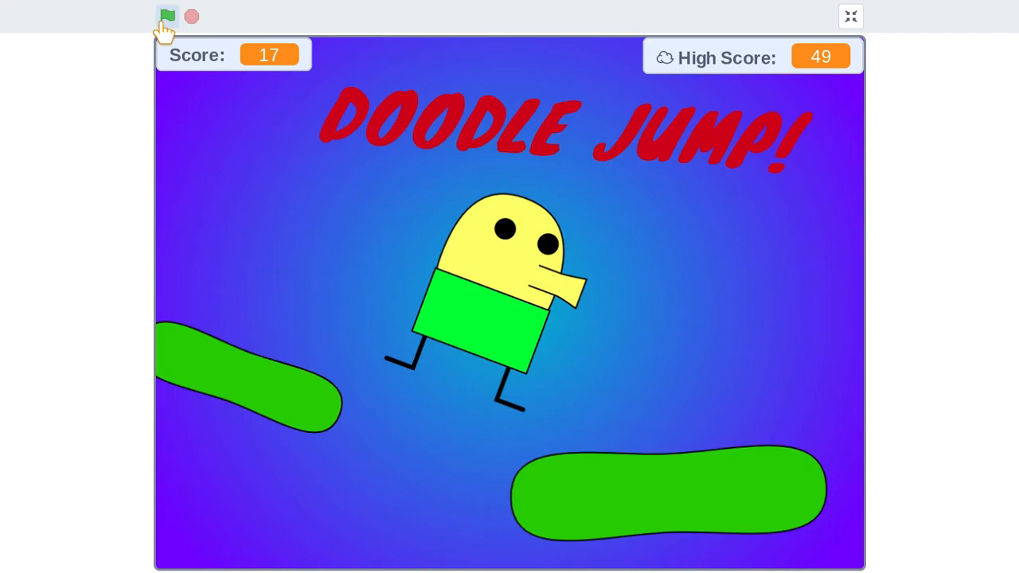
Play three rounds scoring 1, 7 and 17, ending on the title screen showing 17.
{"action": "left_click", "coordinate": [167, 16]}
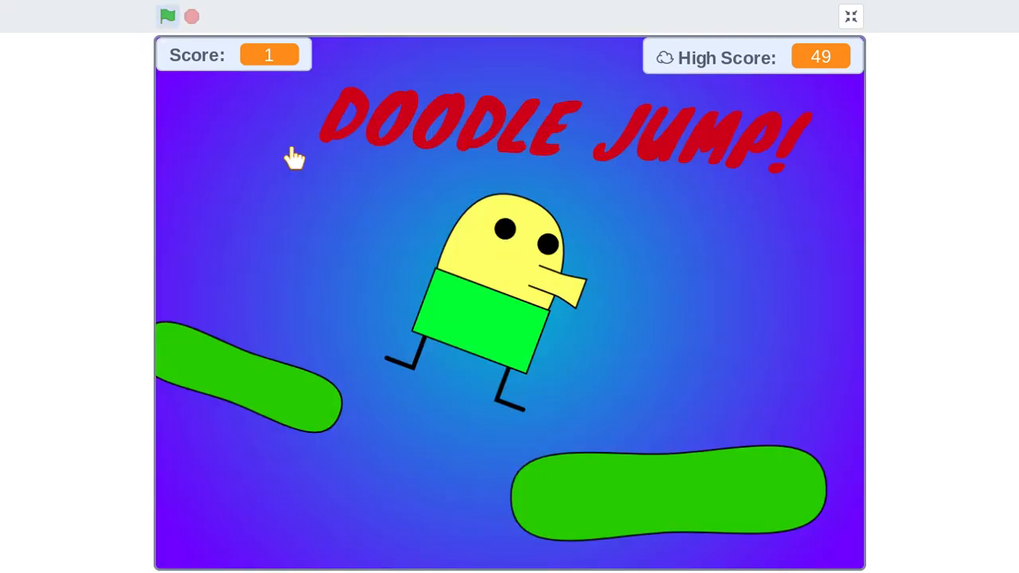
{"action": "left_click", "coordinate": [167, 15]}
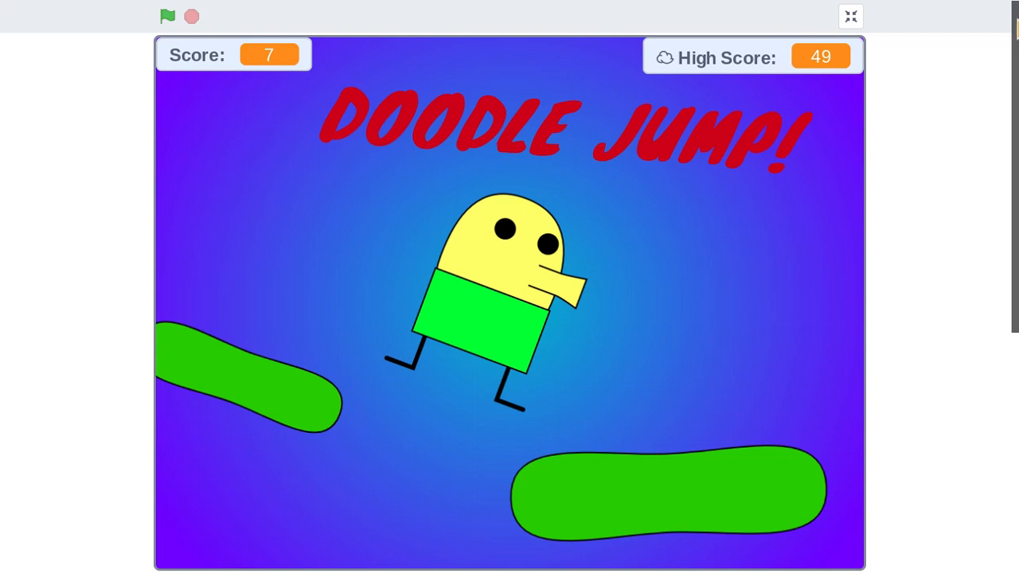
{"action": "mouse_move", "coordinate": [609, 156]}
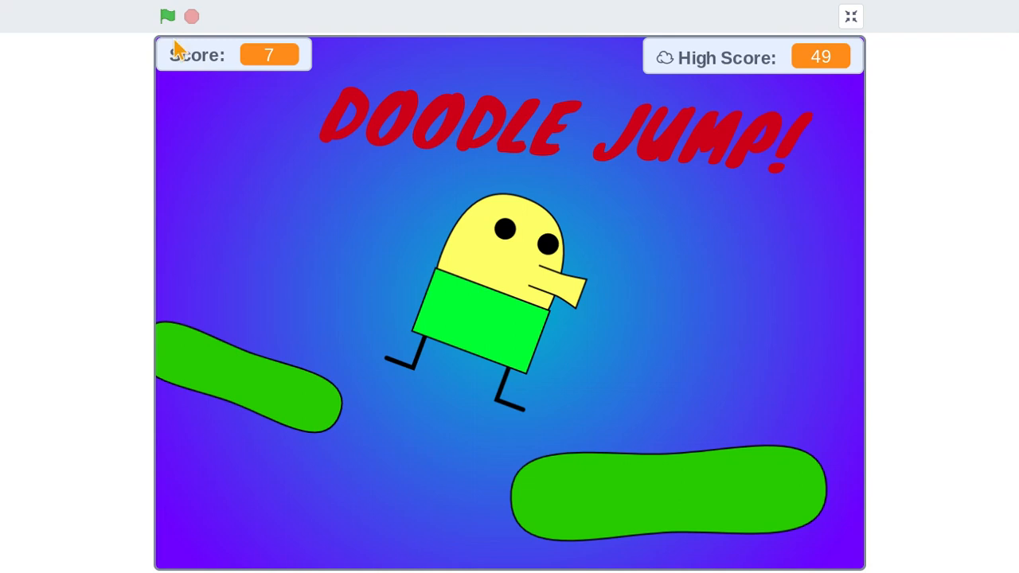
{"action": "left_click", "coordinate": [167, 15]}
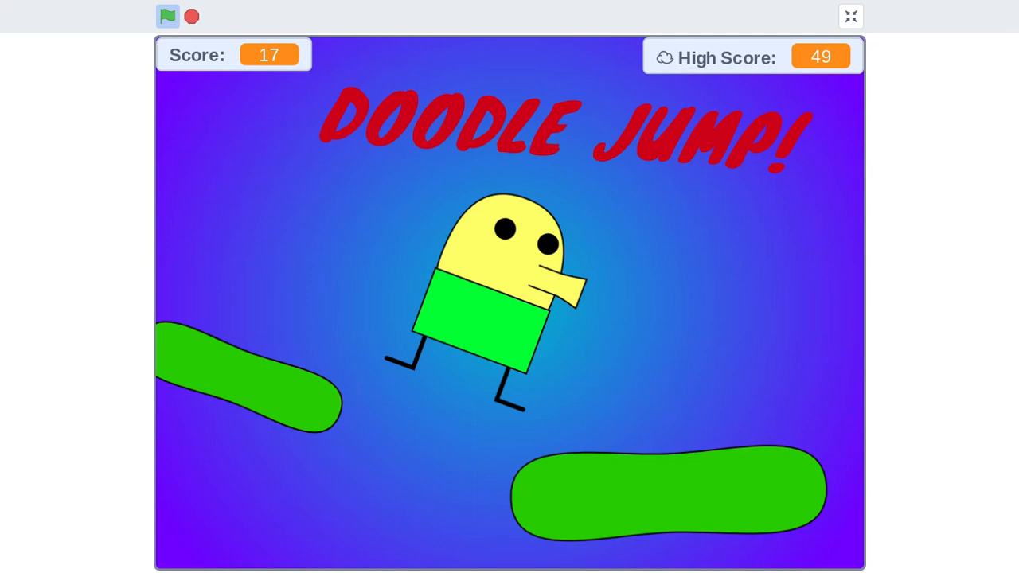
{"action": "left_click", "coordinate": [167, 16]}
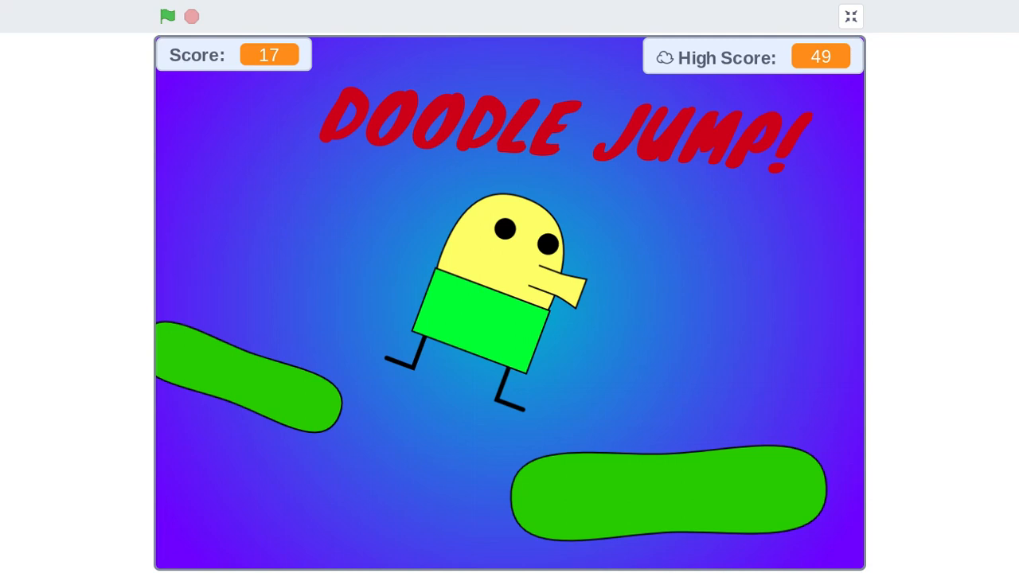
{"action": "mouse_move", "coordinate": [6, 13]}
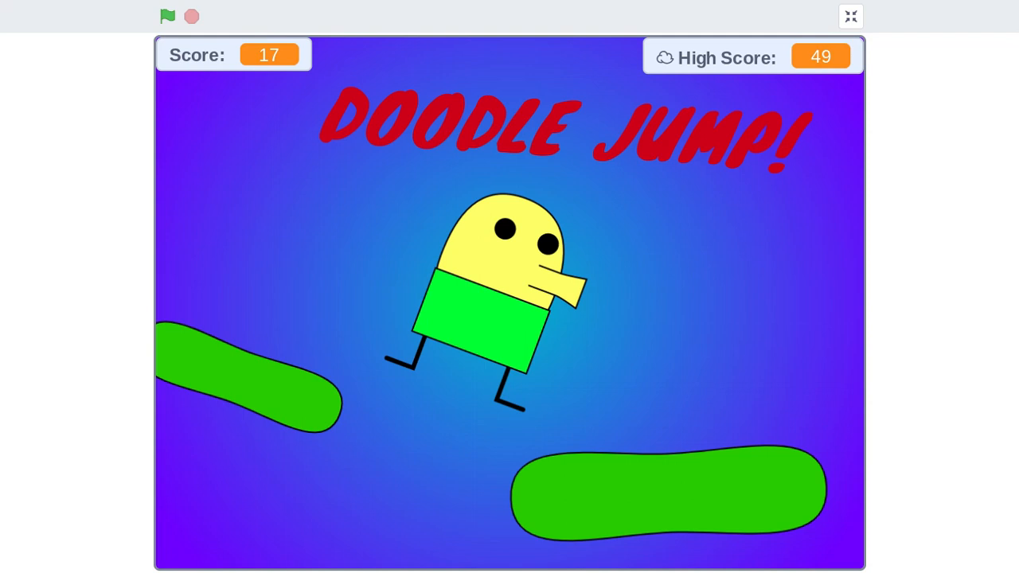
{"action": "mouse_move", "coordinate": [11, 13]}
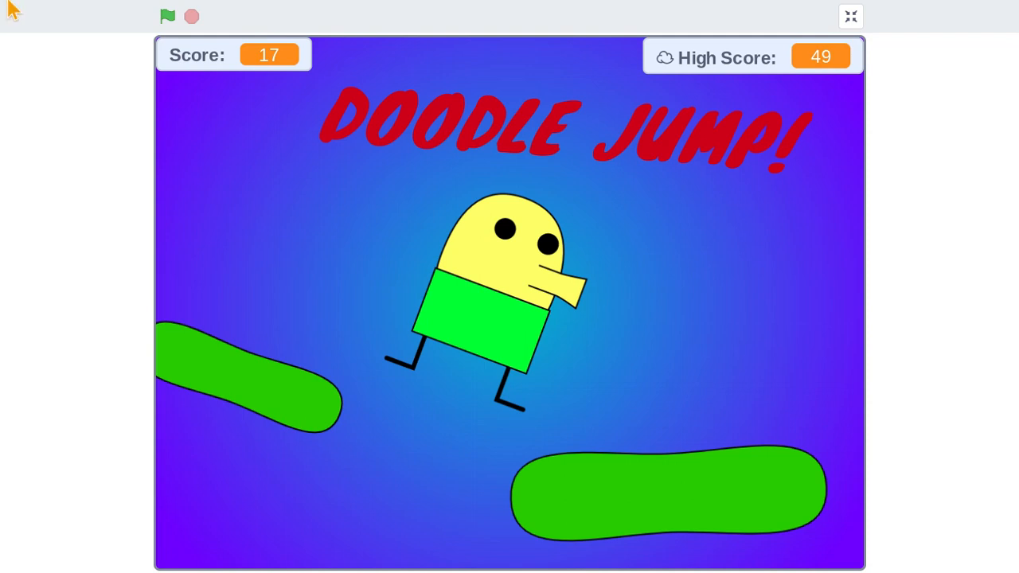
{"action": "mouse_move", "coordinate": [62, 31]}
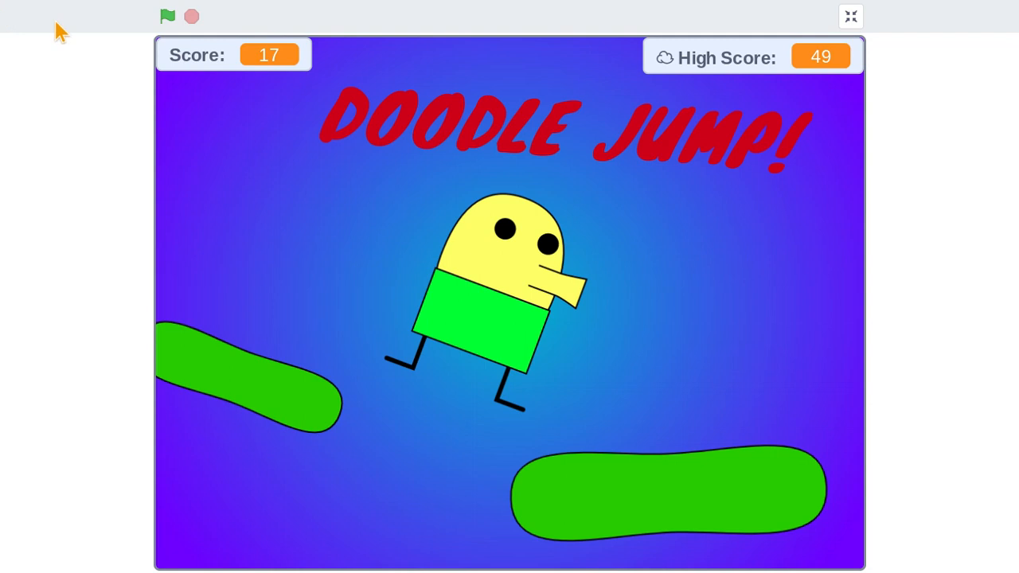
Restart and play rounds scoring 20 and 3, stopping the game when needed.
{"action": "left_click", "coordinate": [167, 15]}
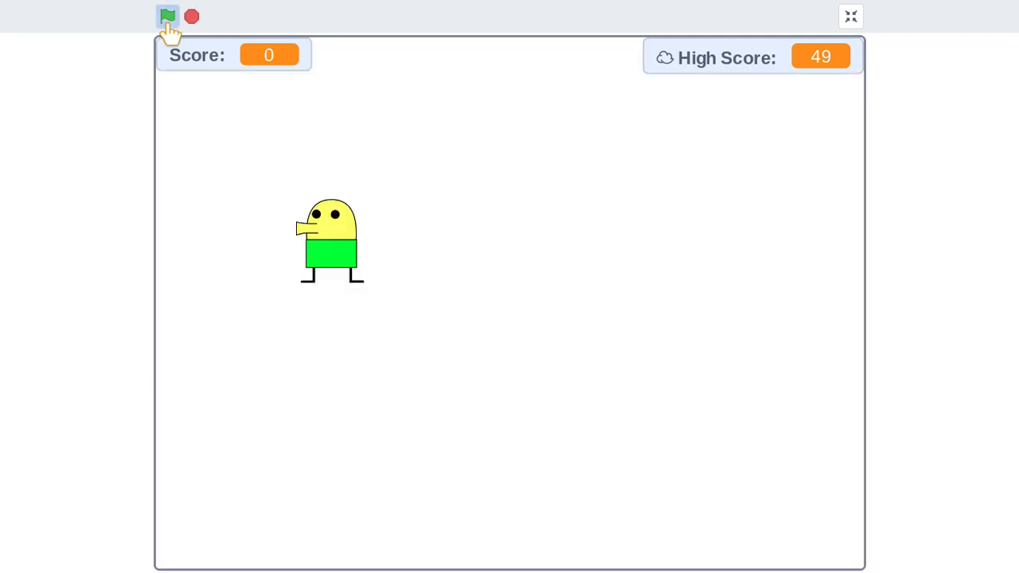
{"action": "left_click", "coordinate": [169, 16]}
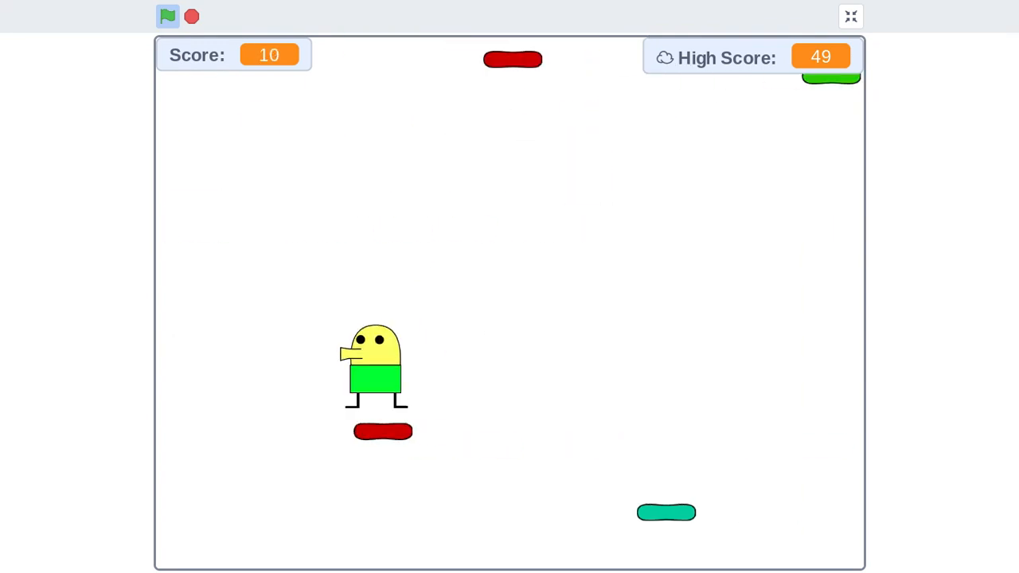
{"action": "left_click", "coordinate": [167, 16]}
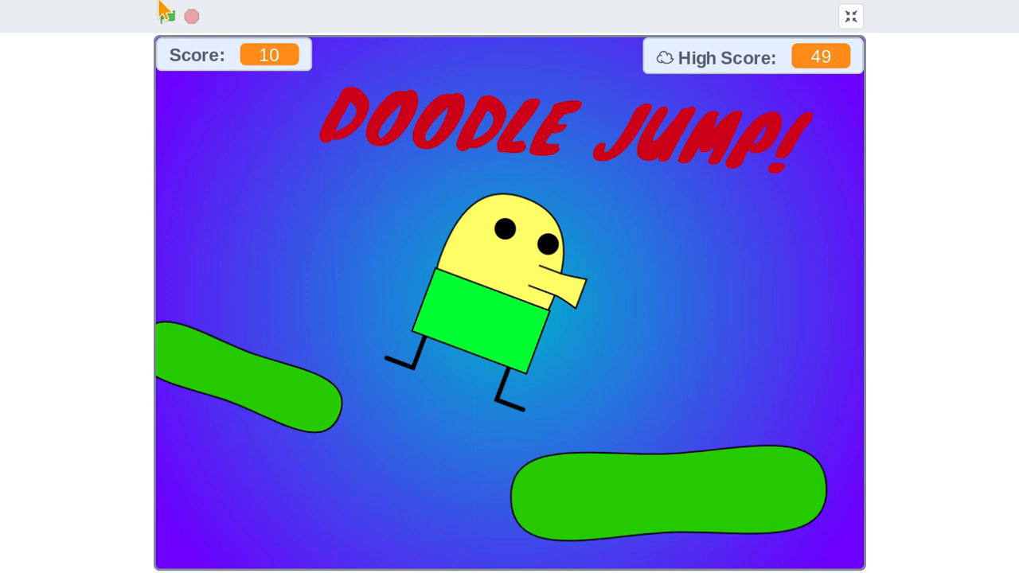
{"action": "left_click", "coordinate": [167, 16]}
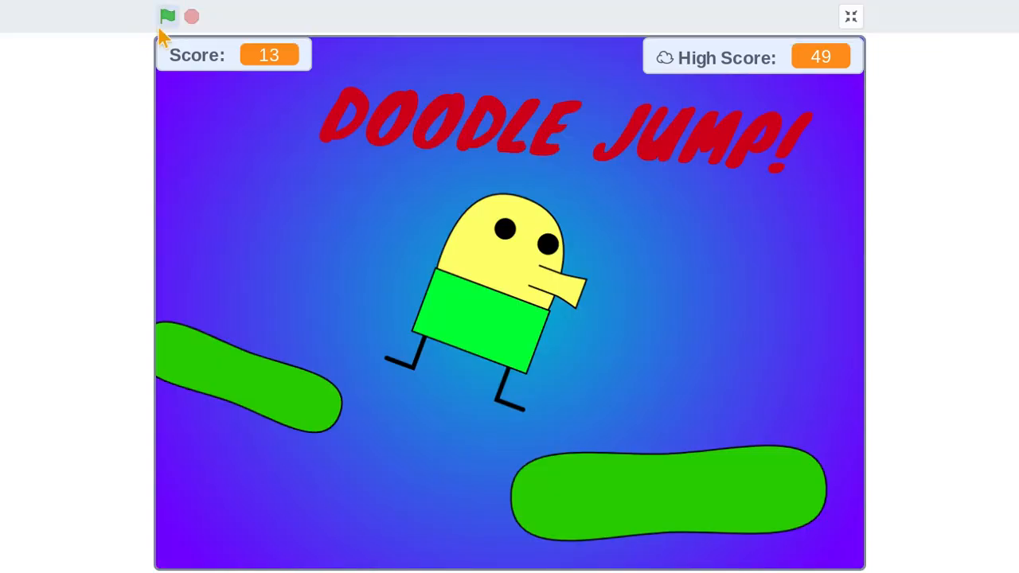
{"action": "left_click", "coordinate": [168, 16]}
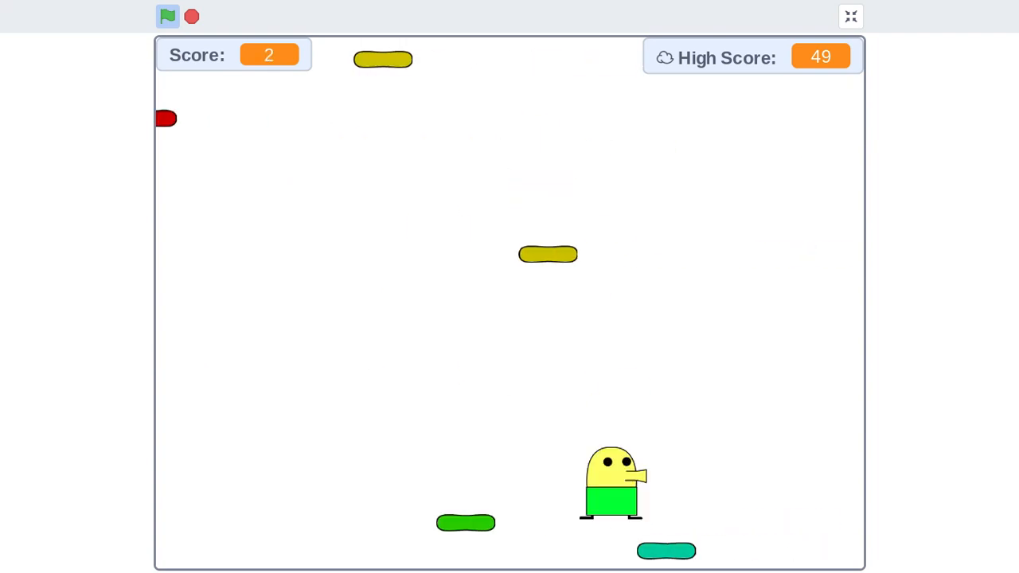
{"action": "left_click", "coordinate": [167, 15]}
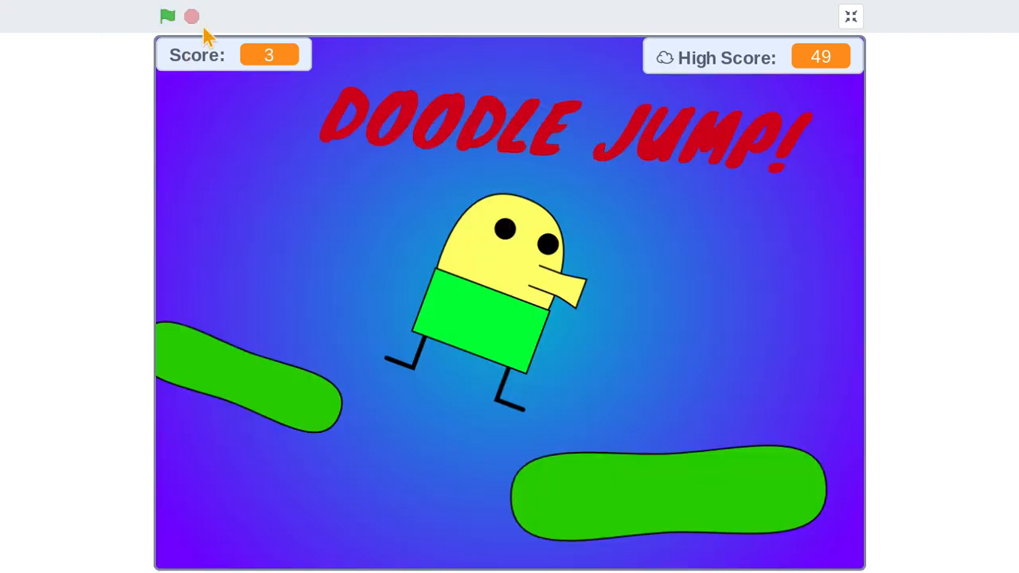
{"action": "left_click", "coordinate": [167, 16]}
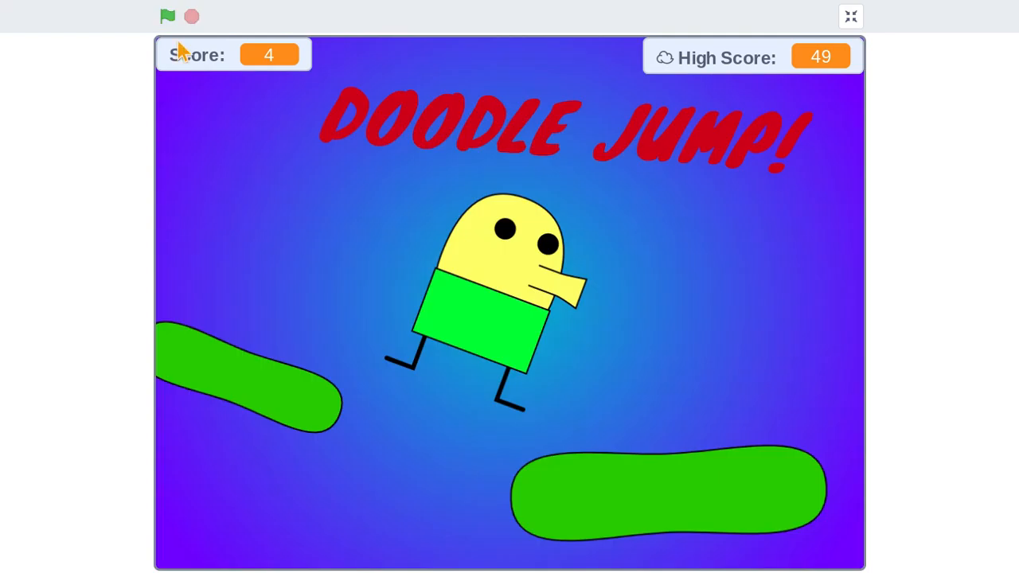
{"action": "left_click", "coordinate": [167, 16]}
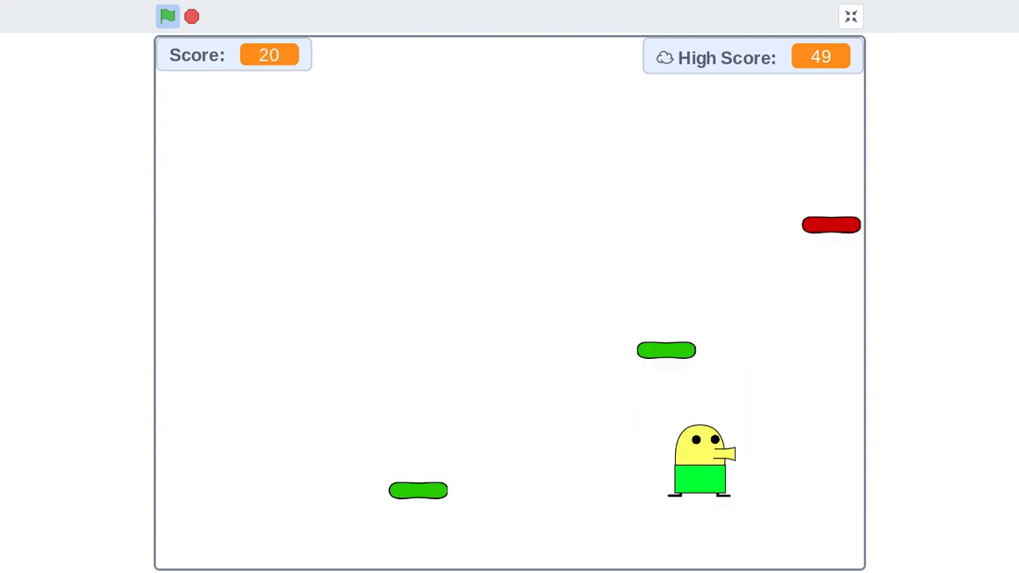
Restart several more times and play rounds scoring 11 and 9, ending on the title screen showing 9.
{"action": "left_click", "coordinate": [168, 16]}
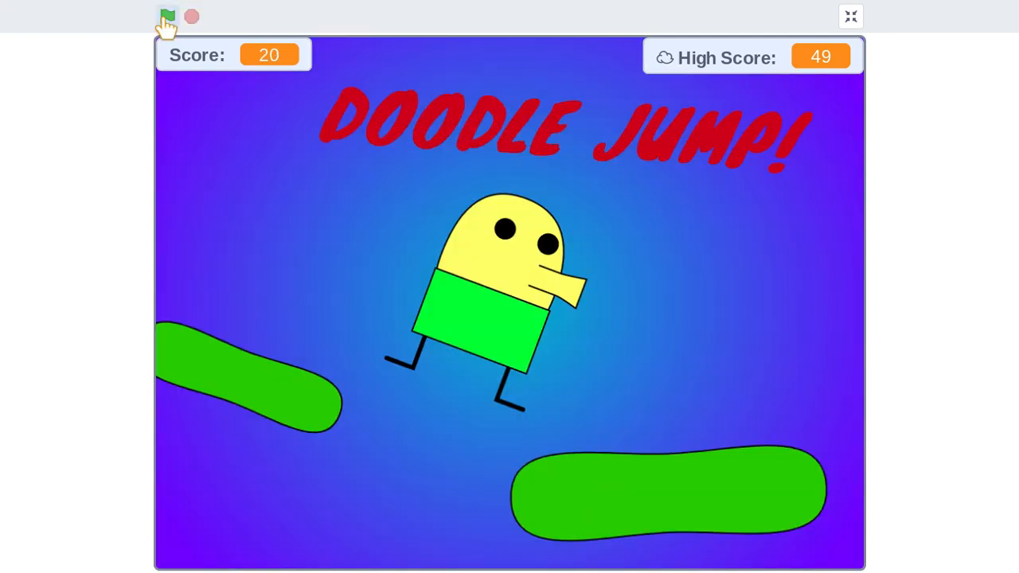
{"action": "left_click", "coordinate": [167, 16]}
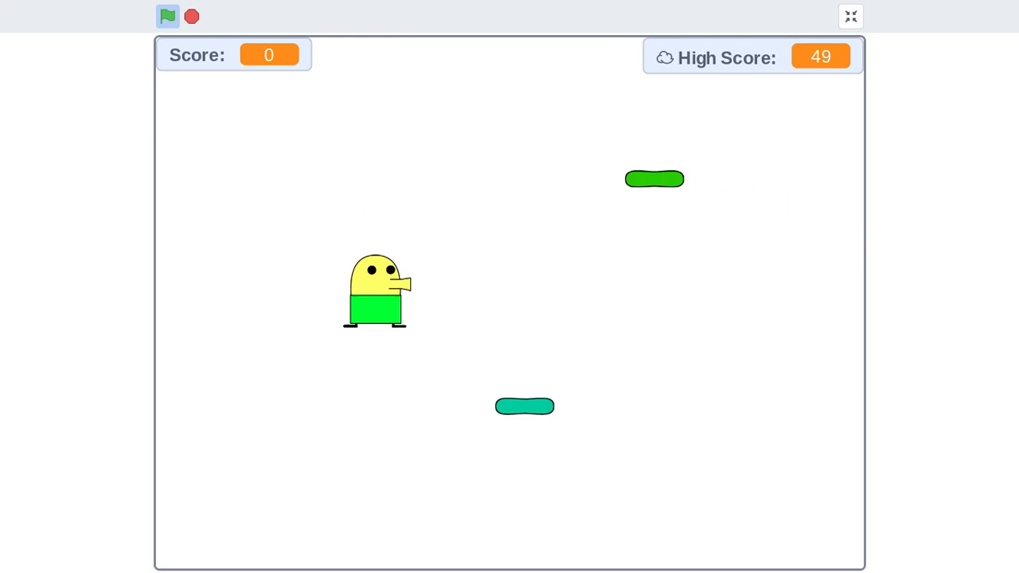
{"action": "left_click", "coordinate": [168, 16]}
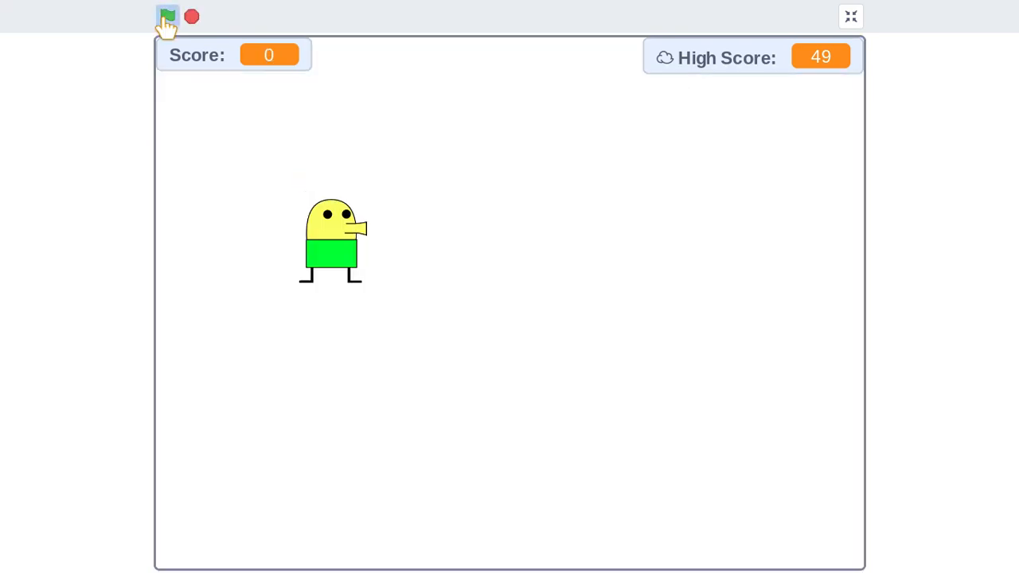
{"action": "left_click", "coordinate": [167, 16]}
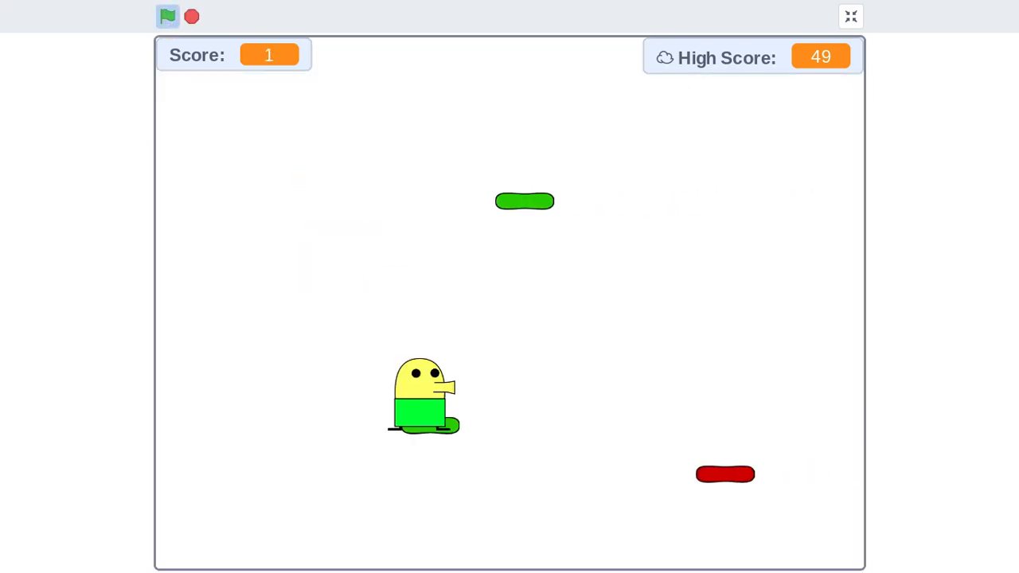
{"action": "left_click", "coordinate": [169, 16]}
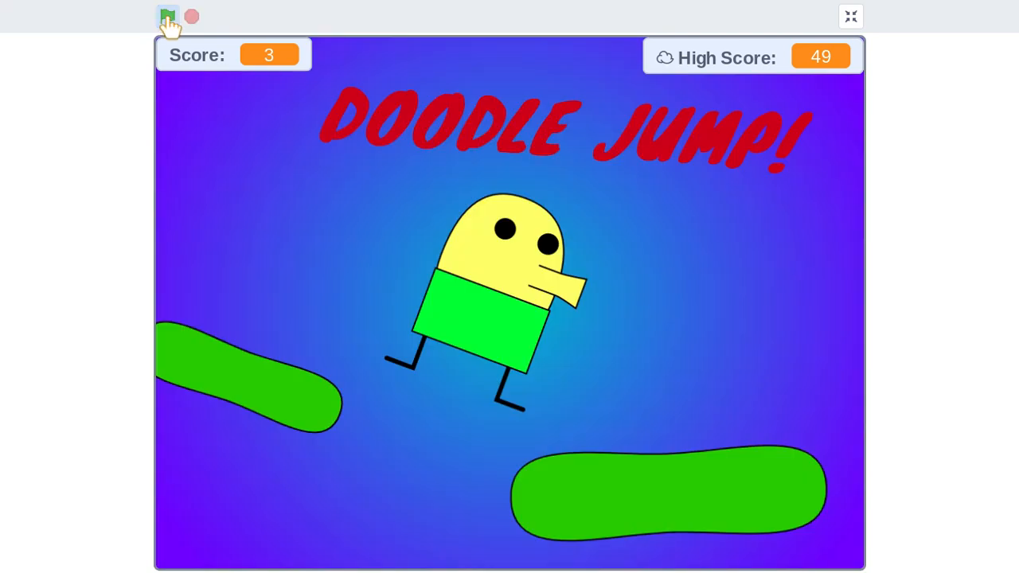
{"action": "left_click", "coordinate": [167, 16]}
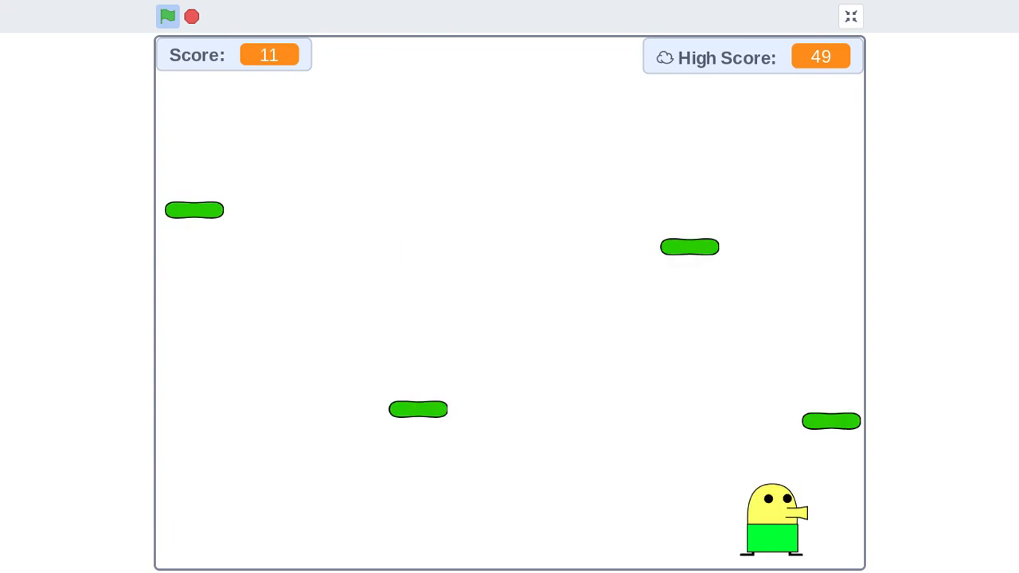
{"action": "left_click", "coordinate": [167, 16]}
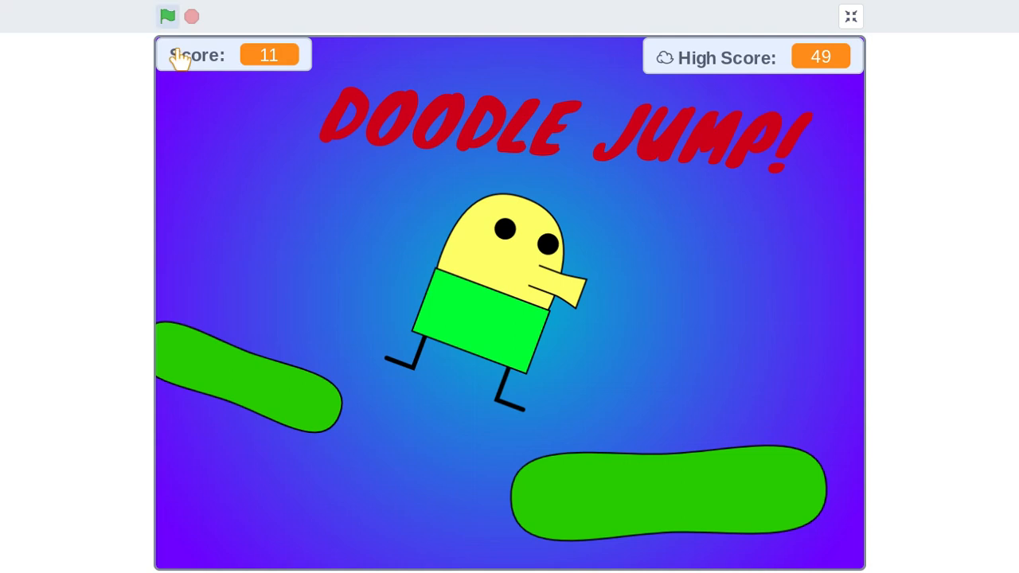
{"action": "left_click", "coordinate": [168, 16]}
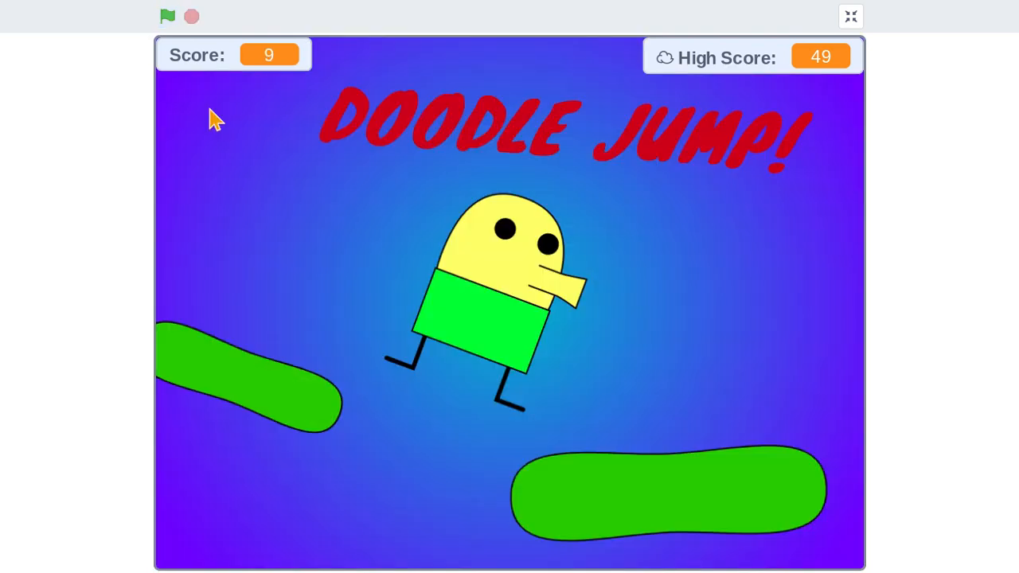
Play four rounds scoring 16, 9, 14 and 21, then return to the title screen showing 21.
{"action": "left_click", "coordinate": [167, 16]}
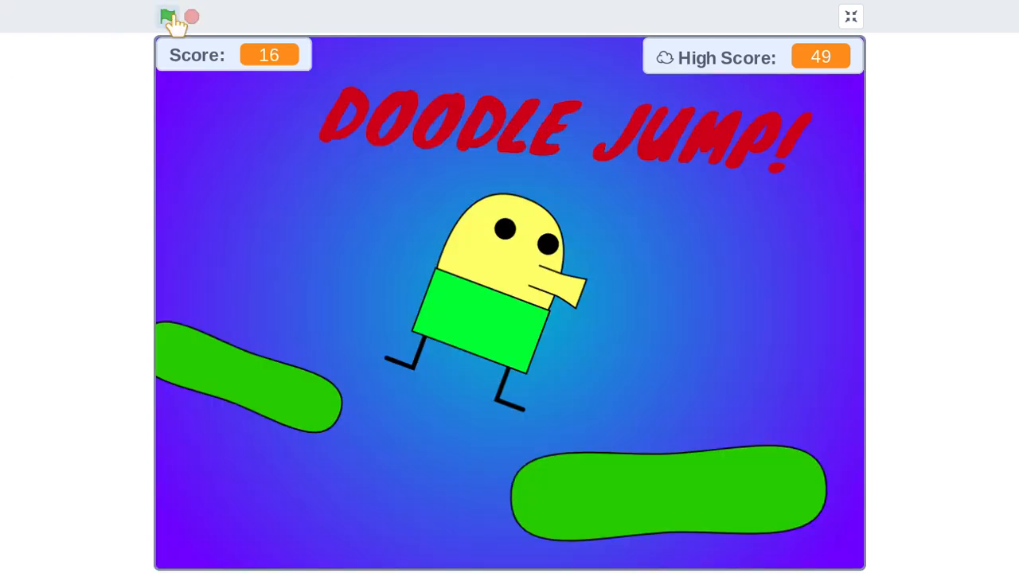
{"action": "left_click", "coordinate": [169, 16]}
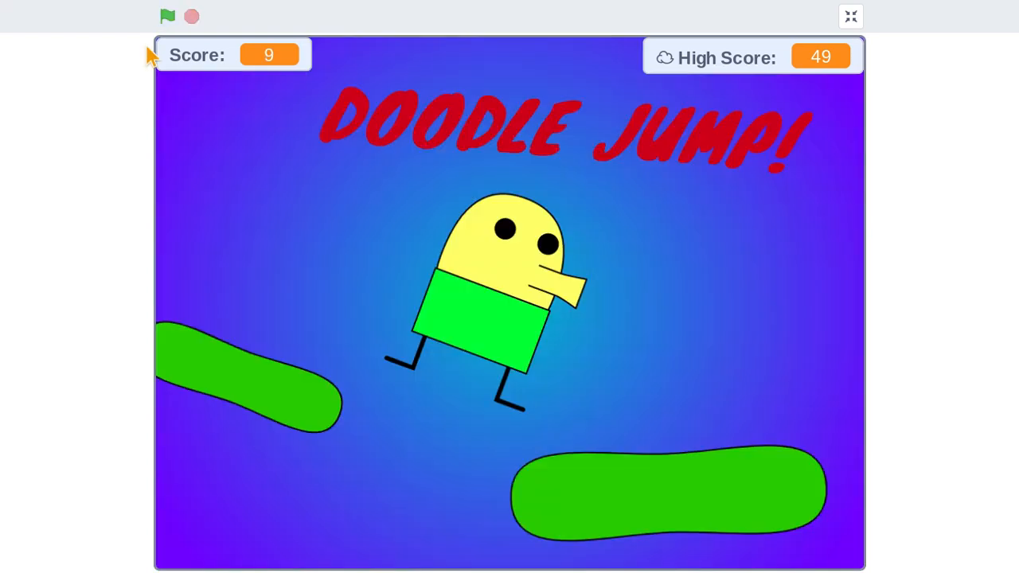
{"action": "left_click", "coordinate": [167, 16]}
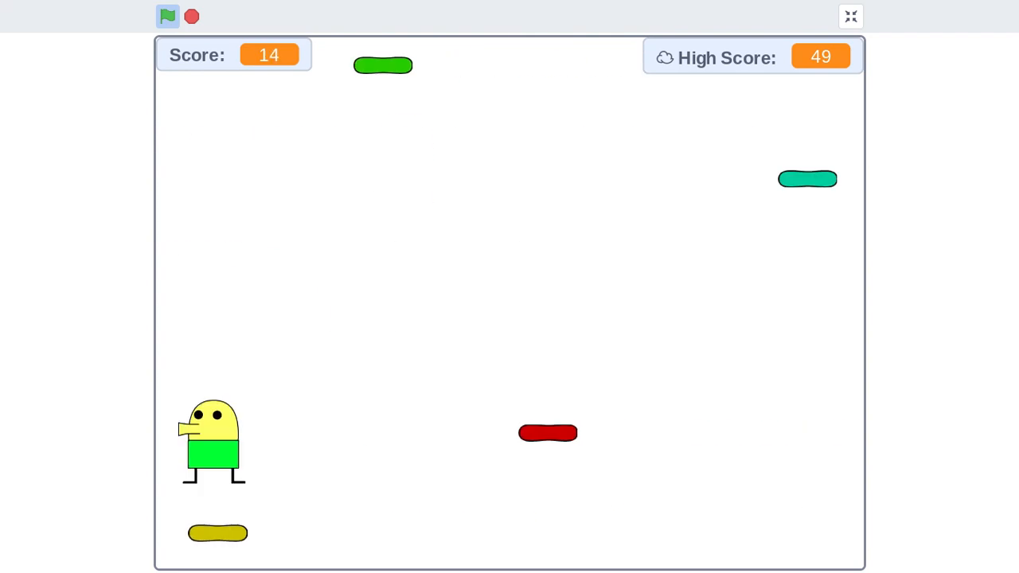
{"action": "left_click", "coordinate": [167, 16]}
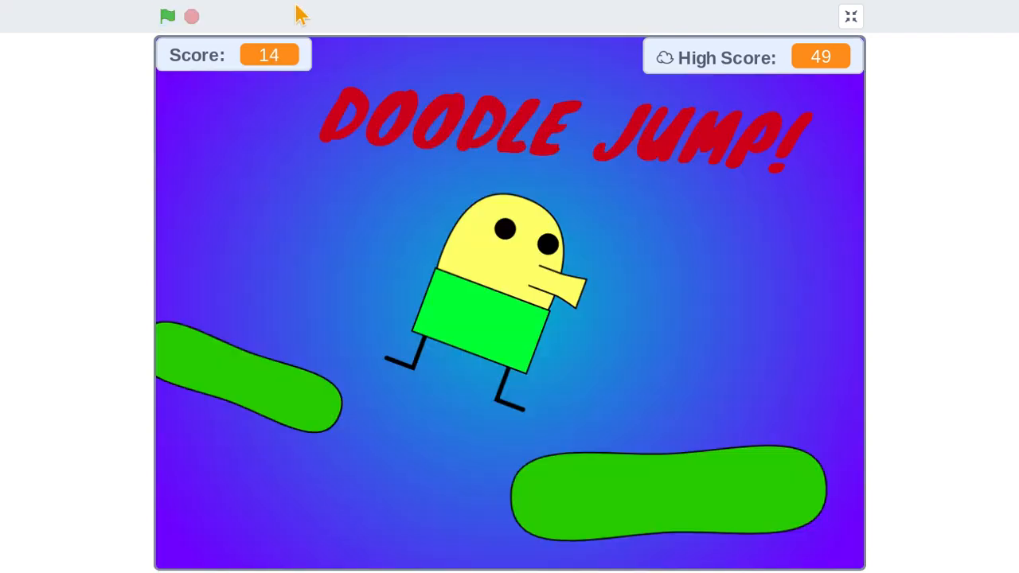
{"action": "left_click", "coordinate": [167, 16]}
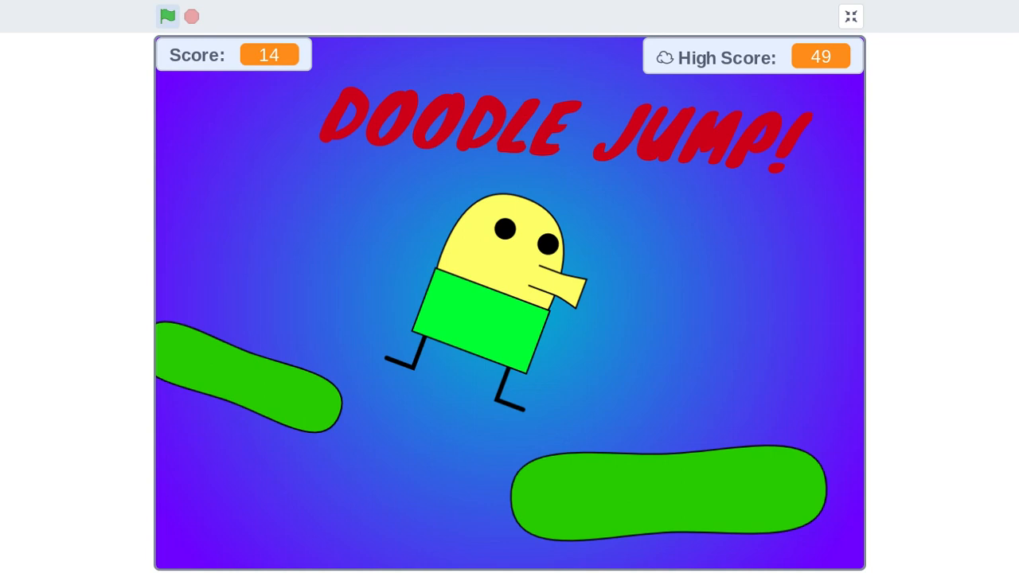
{"action": "left_click", "coordinate": [167, 16]}
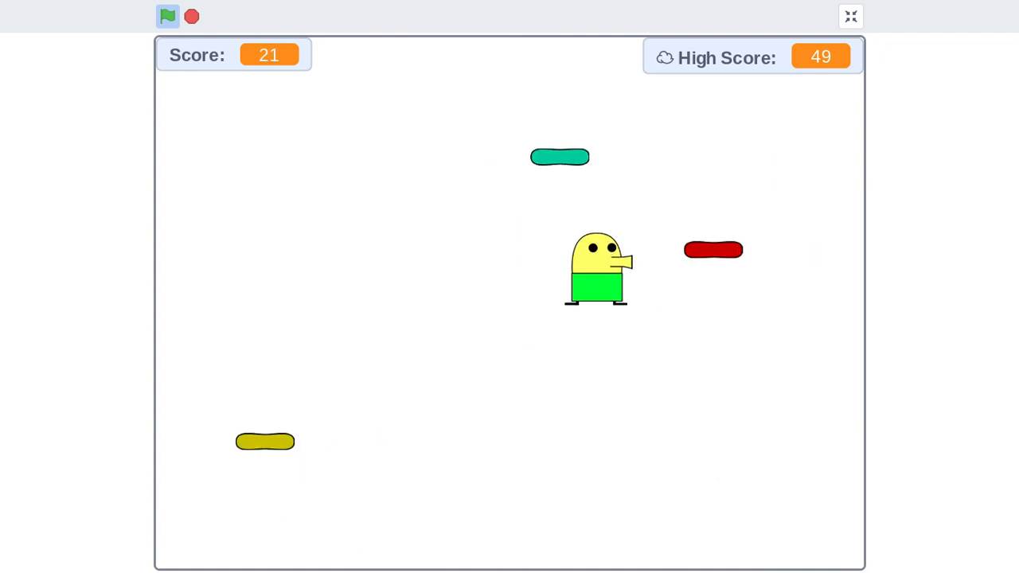
{"action": "left_click", "coordinate": [168, 16]}
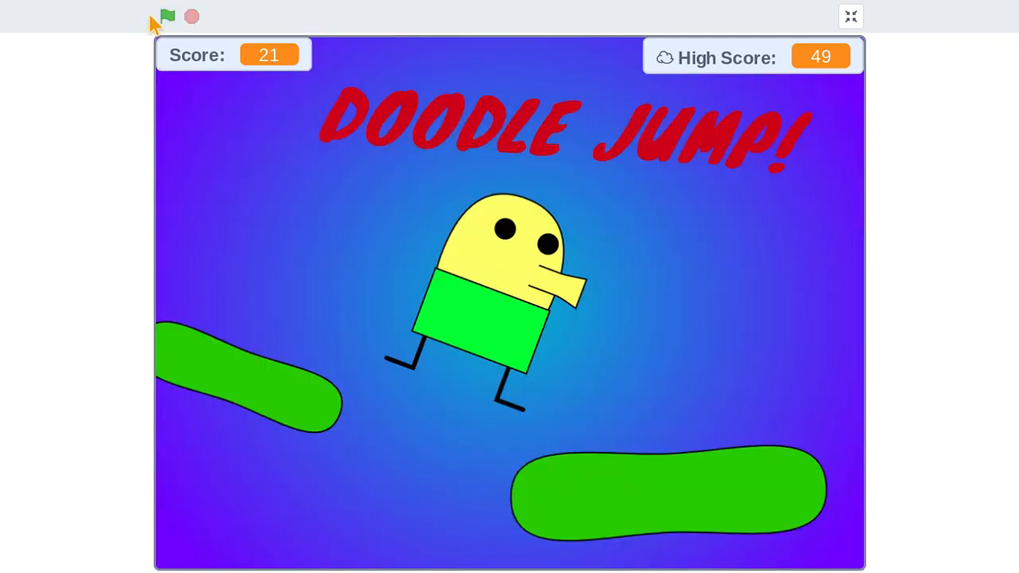
Play three rounds scoring 9, 15 and 7, ending on the title screen showing 7.
{"action": "left_click", "coordinate": [167, 16]}
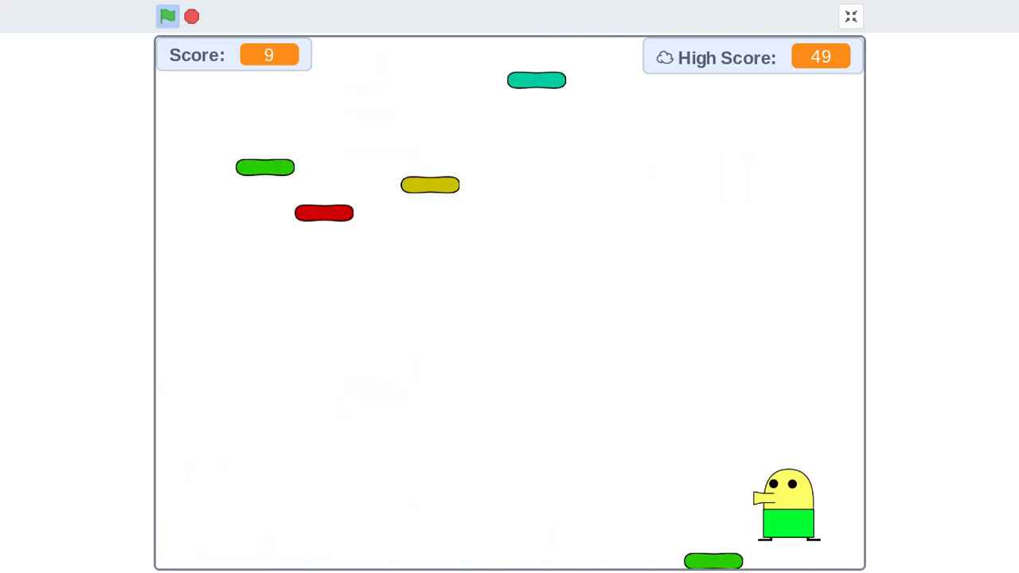
{"action": "left_click", "coordinate": [167, 16]}
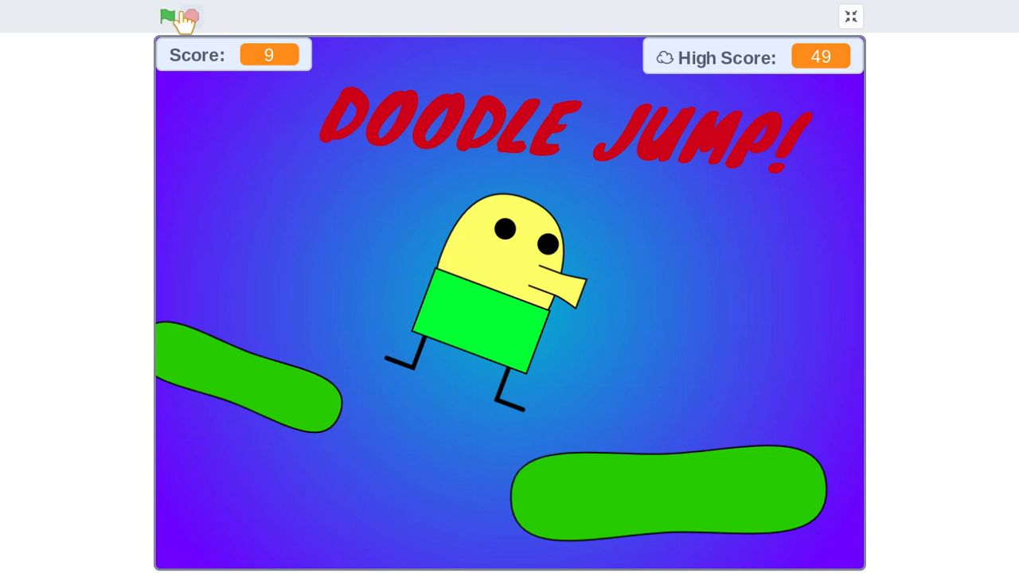
{"action": "left_click", "coordinate": [169, 16]}
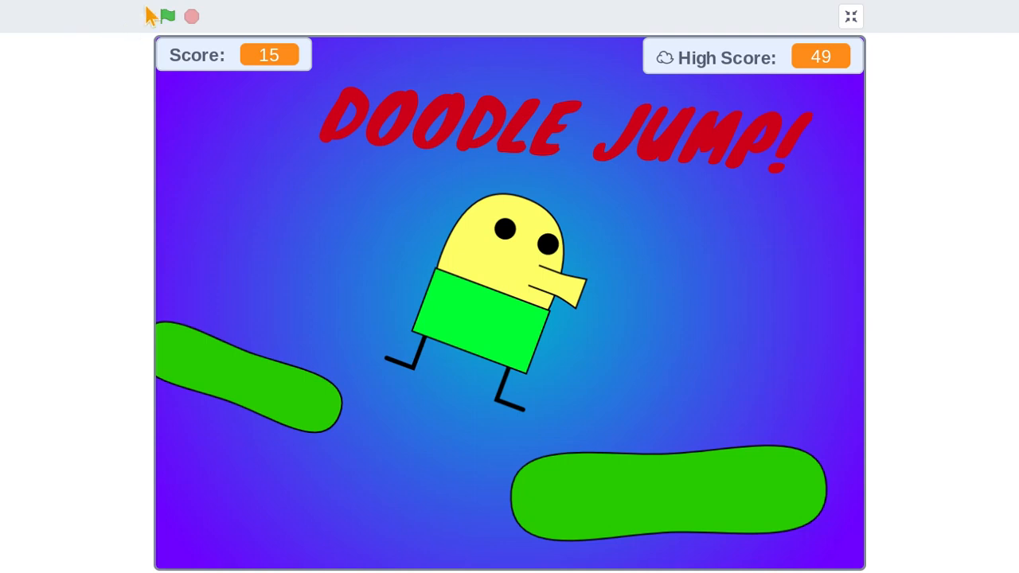
{"action": "left_click", "coordinate": [169, 16]}
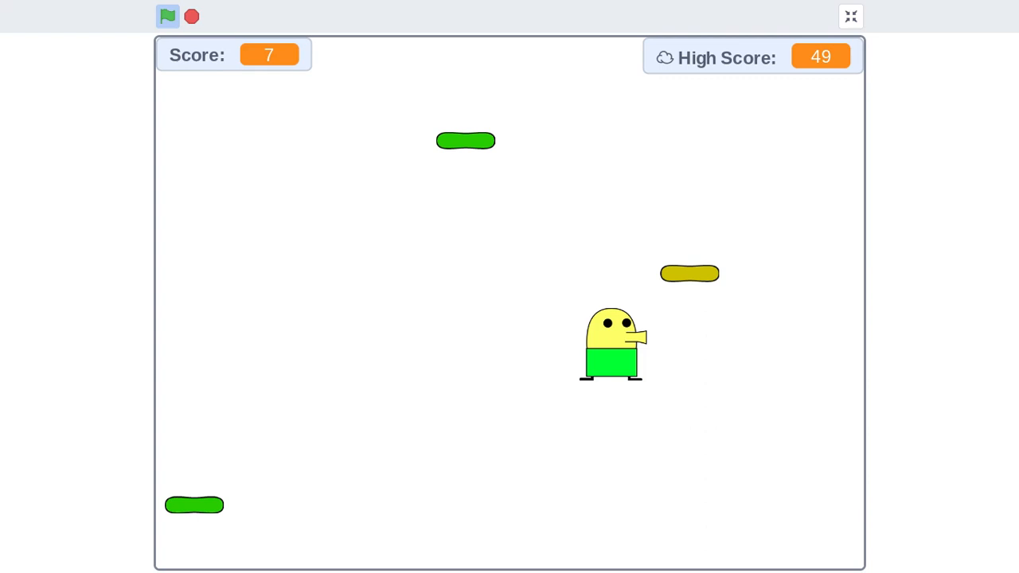
{"action": "left_click", "coordinate": [168, 16]}
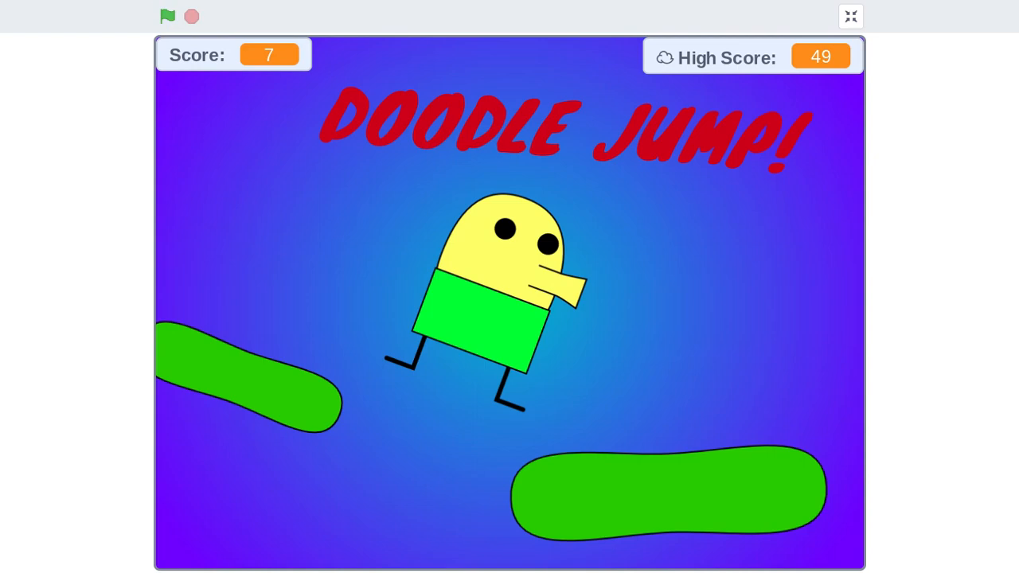
{"action": "mouse_move", "coordinate": [255, 48]}
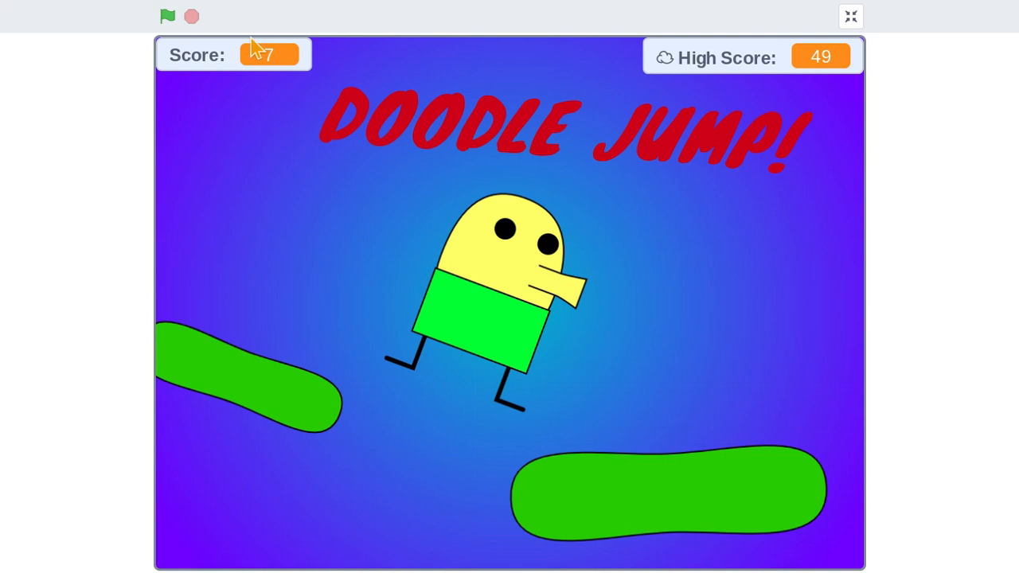
Play four rounds scoring 8, 1, 2 and 27, then start a fresh round at score 0.
{"action": "left_click", "coordinate": [167, 16]}
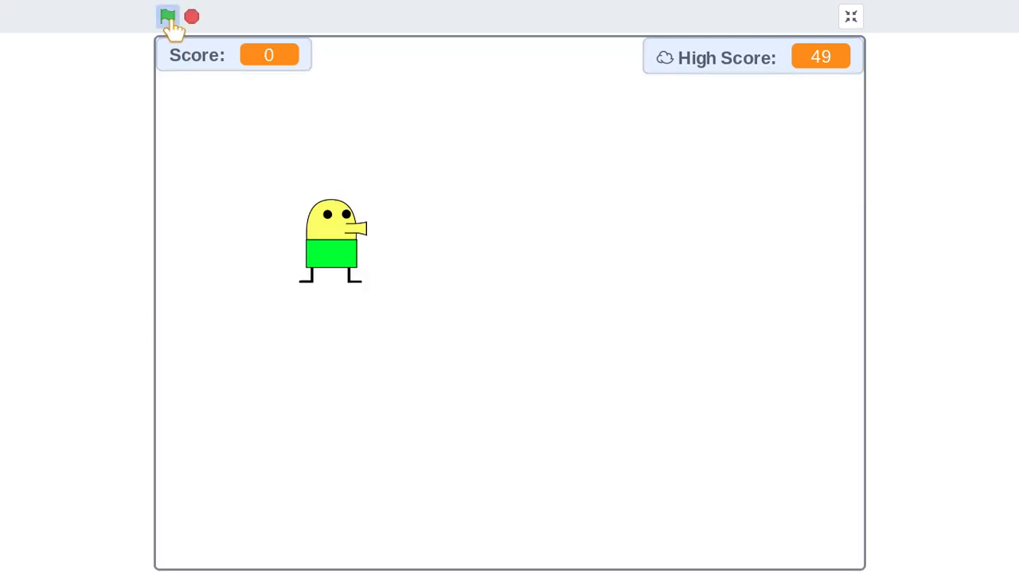
{"action": "left_click", "coordinate": [167, 16]}
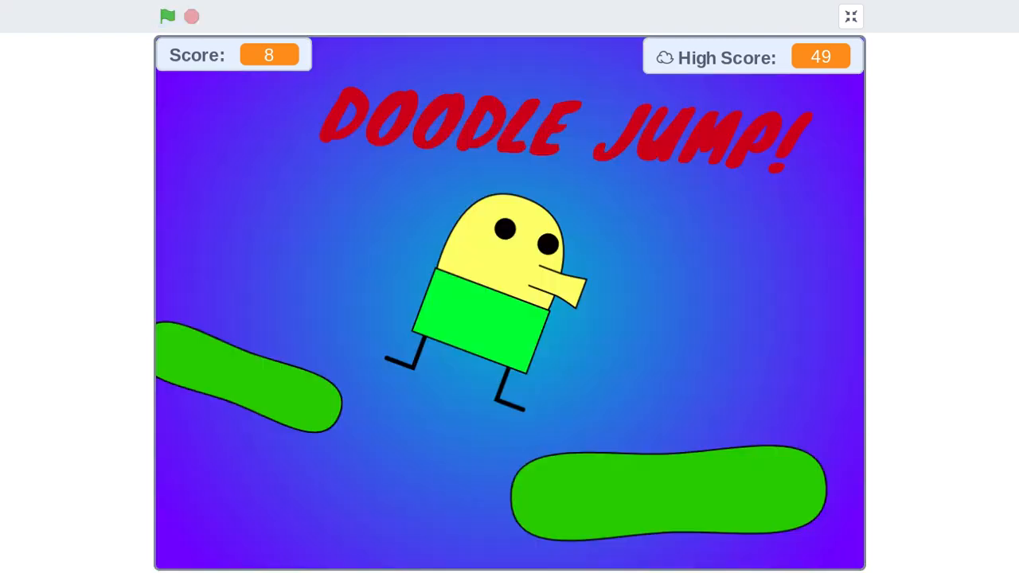
{"action": "left_click", "coordinate": [167, 16]}
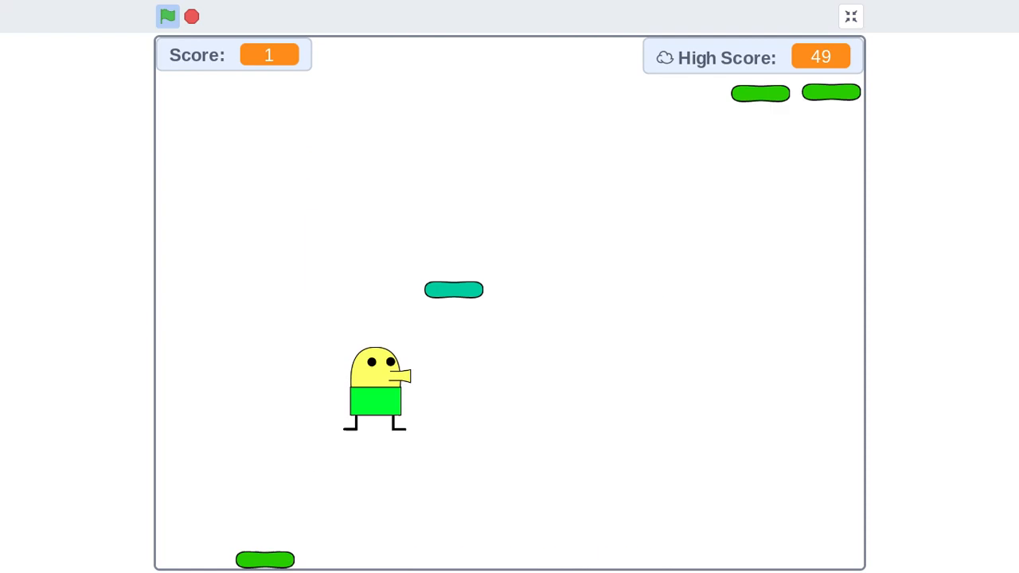
{"action": "left_click", "coordinate": [167, 16]}
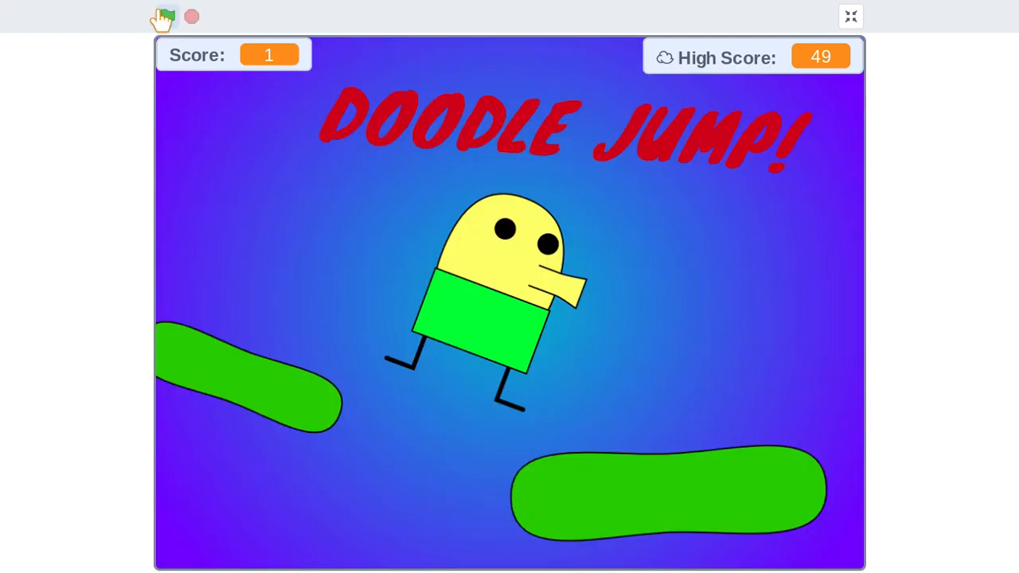
{"action": "left_click", "coordinate": [168, 16]}
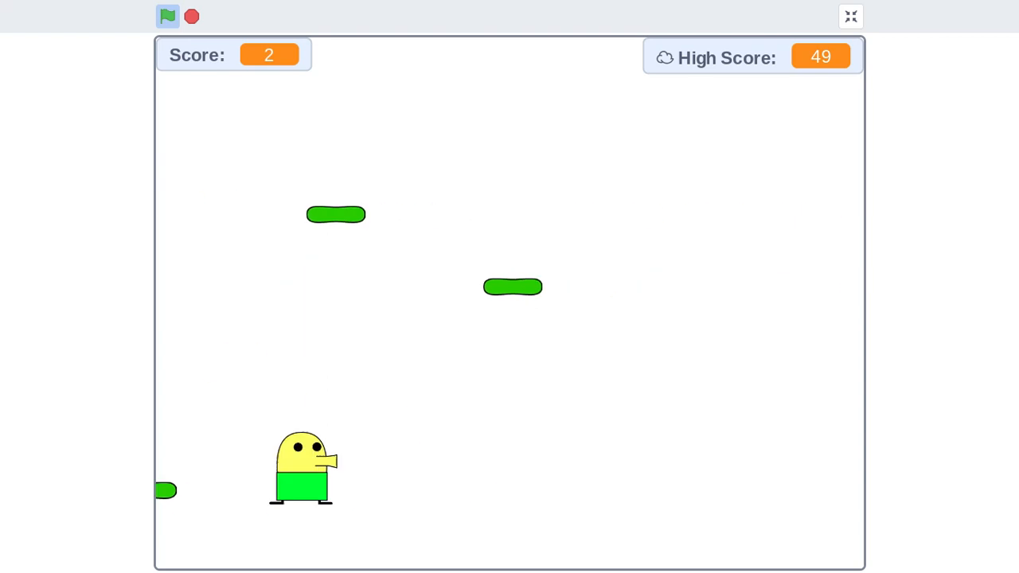
{"action": "left_click", "coordinate": [168, 16]}
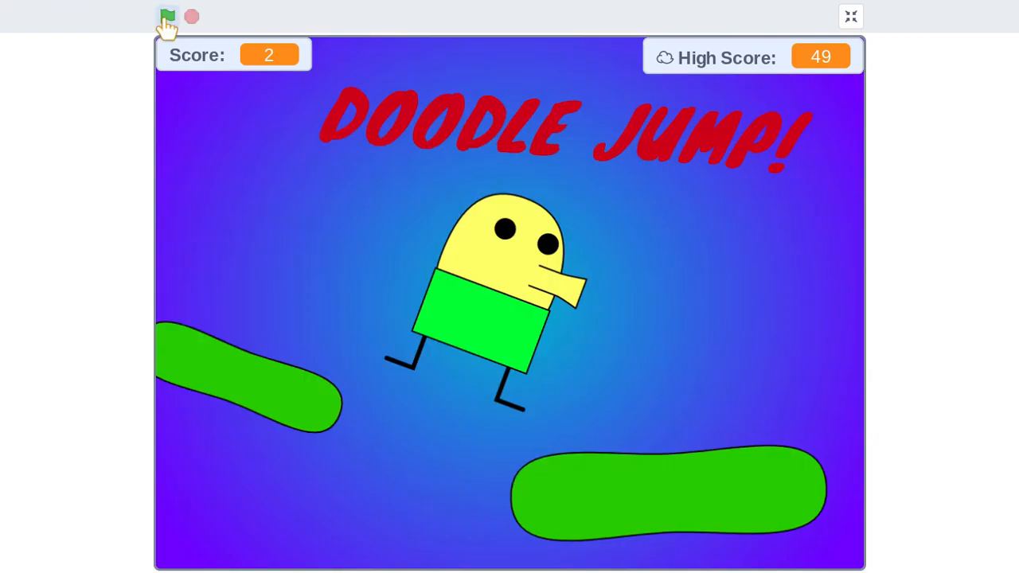
{"action": "left_click", "coordinate": [167, 16]}
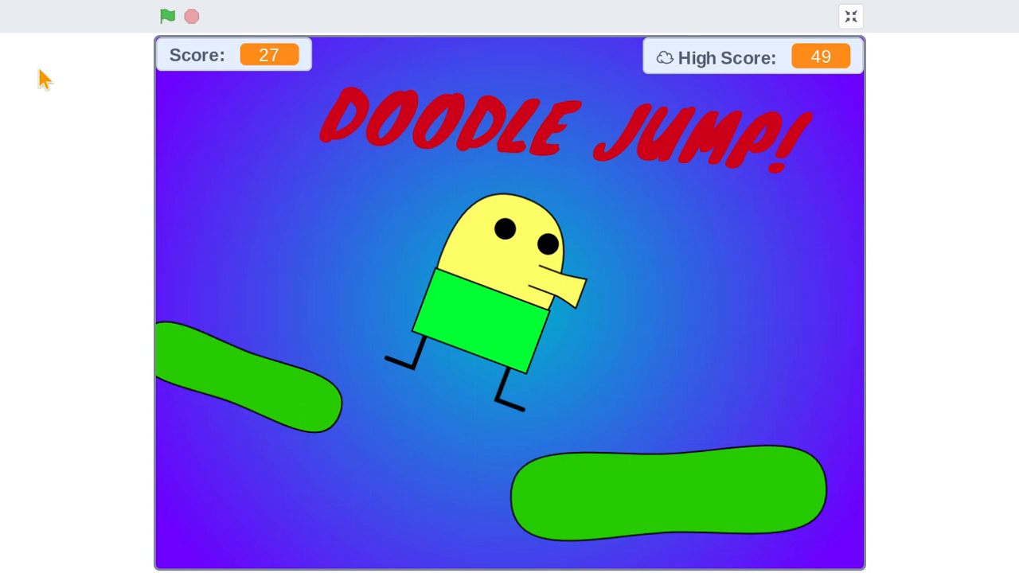
{"action": "left_click", "coordinate": [167, 16]}
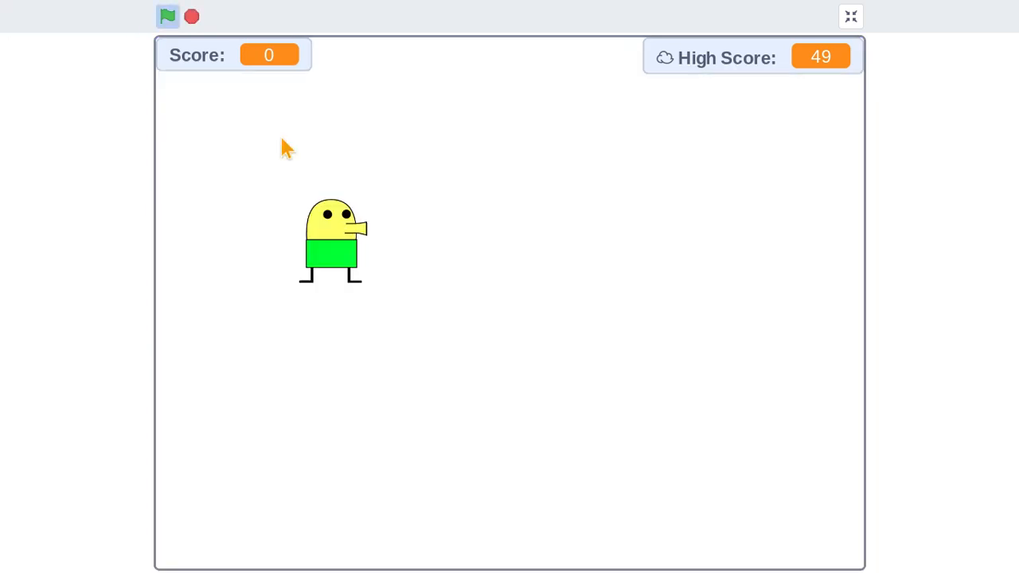
Play five rounds scoring 2, 14, 2, 1 and 5, then start another round at score 0.
{"action": "left_click", "coordinate": [167, 16]}
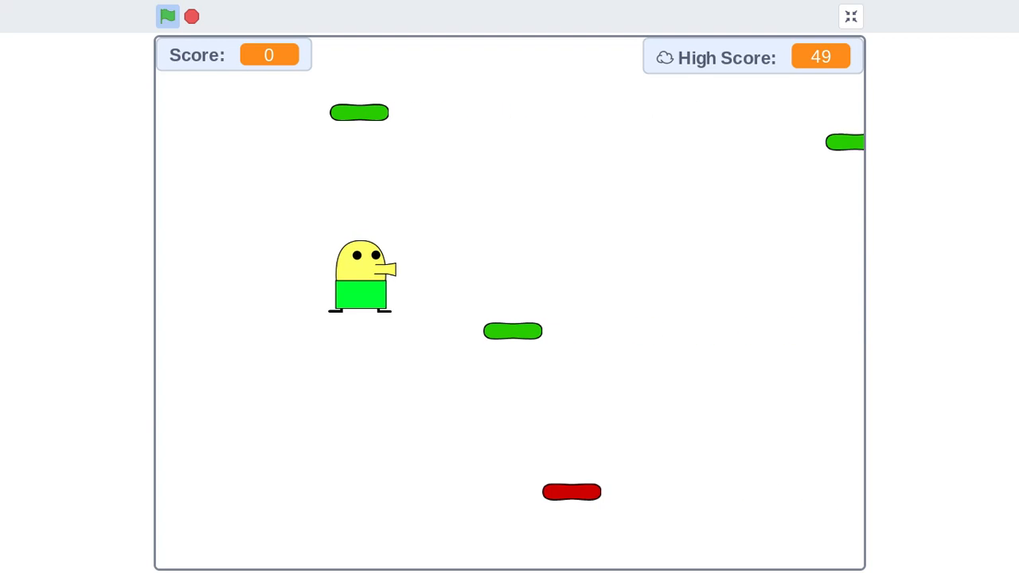
{"action": "left_click", "coordinate": [167, 16]}
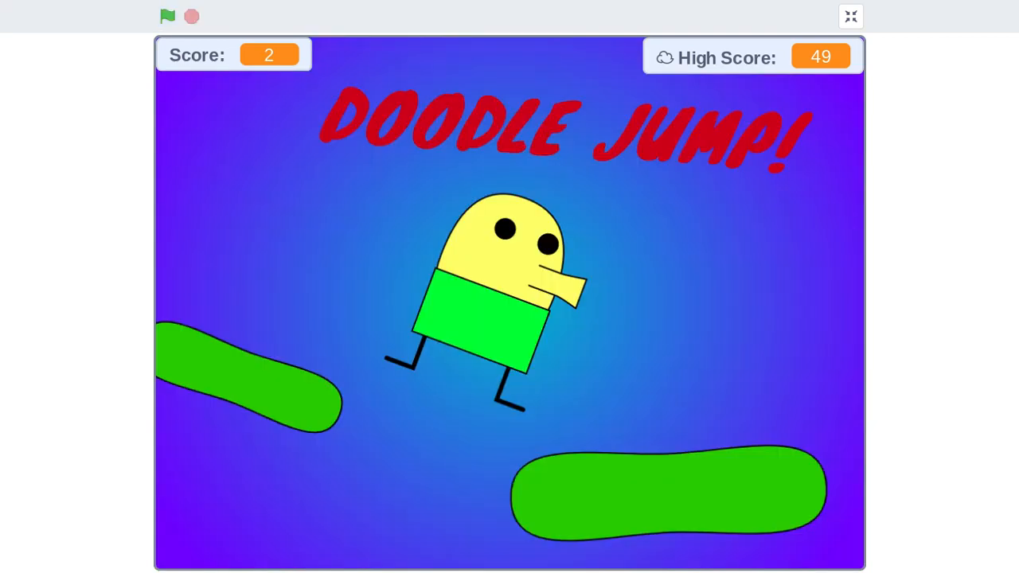
{"action": "left_click", "coordinate": [167, 16]}
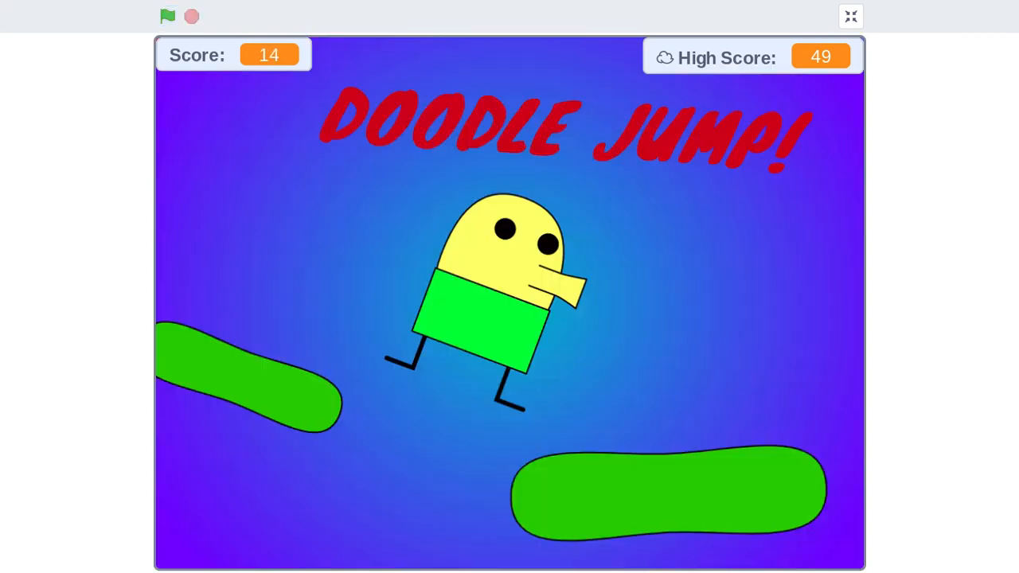
{"action": "left_click", "coordinate": [167, 16]}
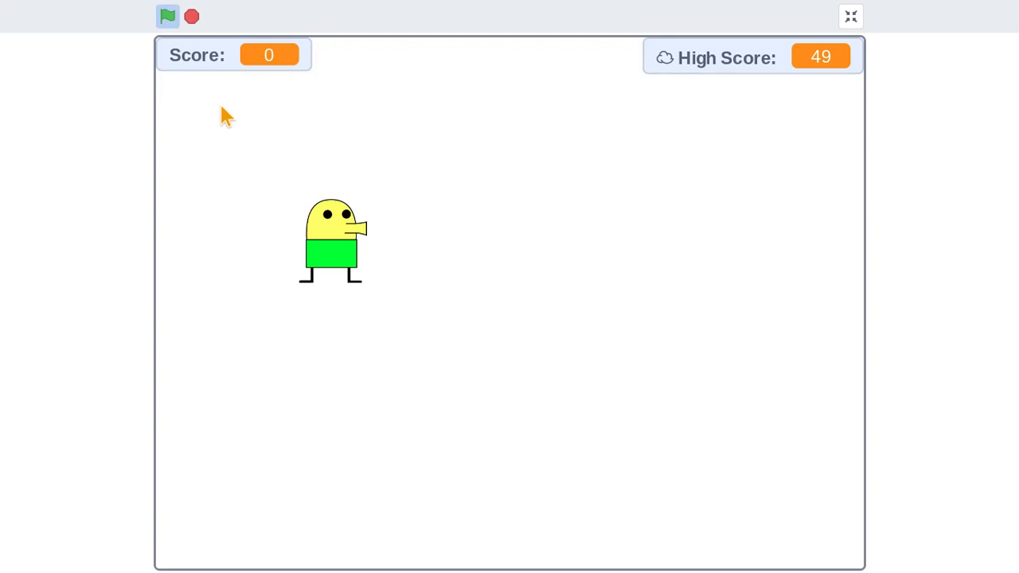
{"action": "left_click", "coordinate": [167, 16]}
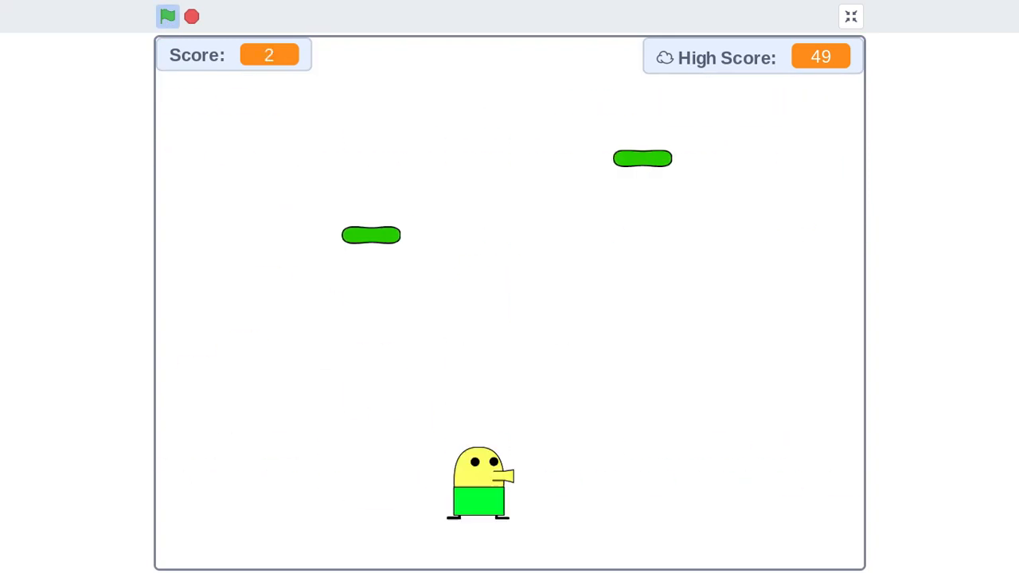
{"action": "left_click", "coordinate": [167, 16]}
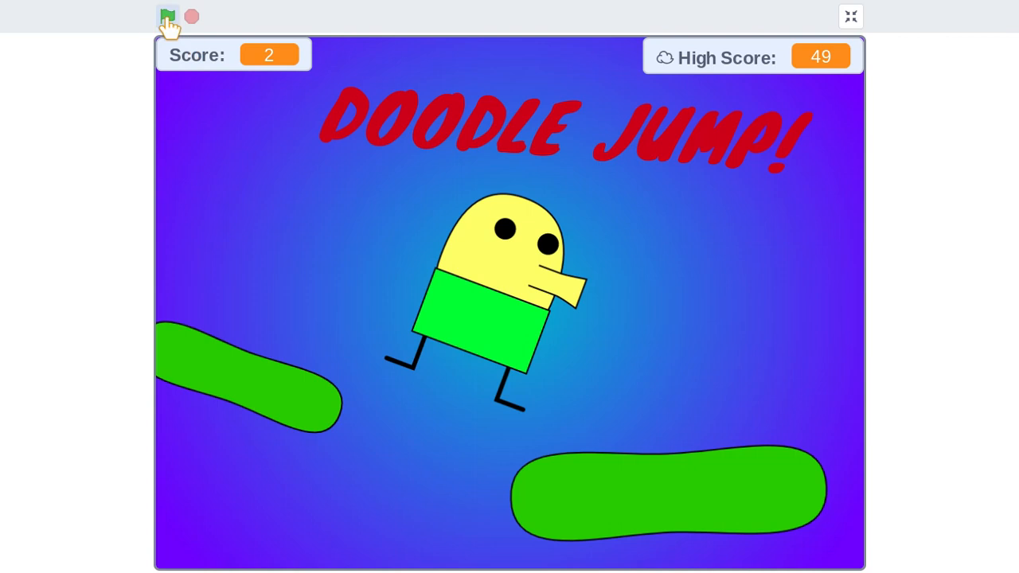
{"action": "left_click", "coordinate": [168, 16]}
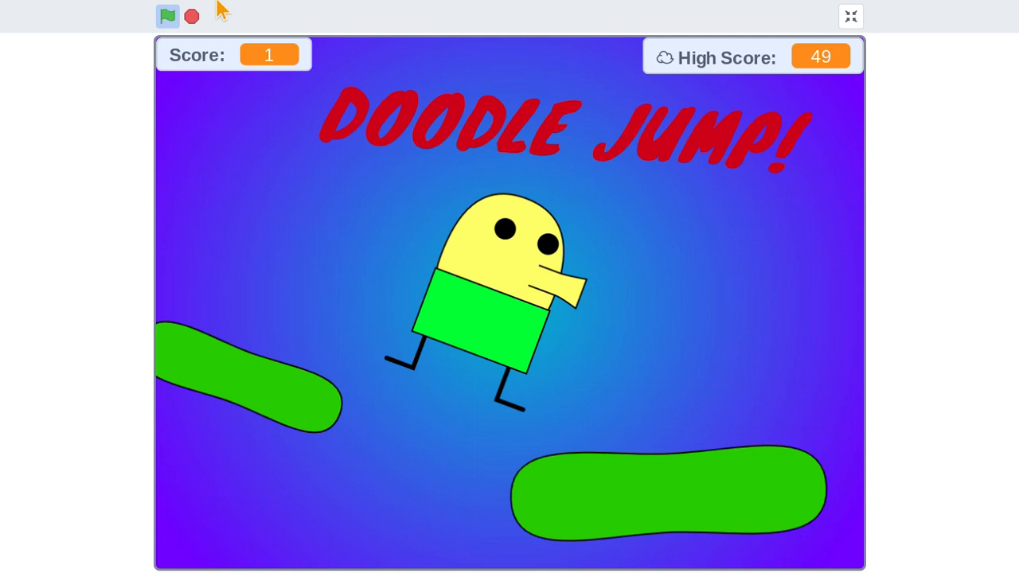
{"action": "left_click", "coordinate": [167, 16]}
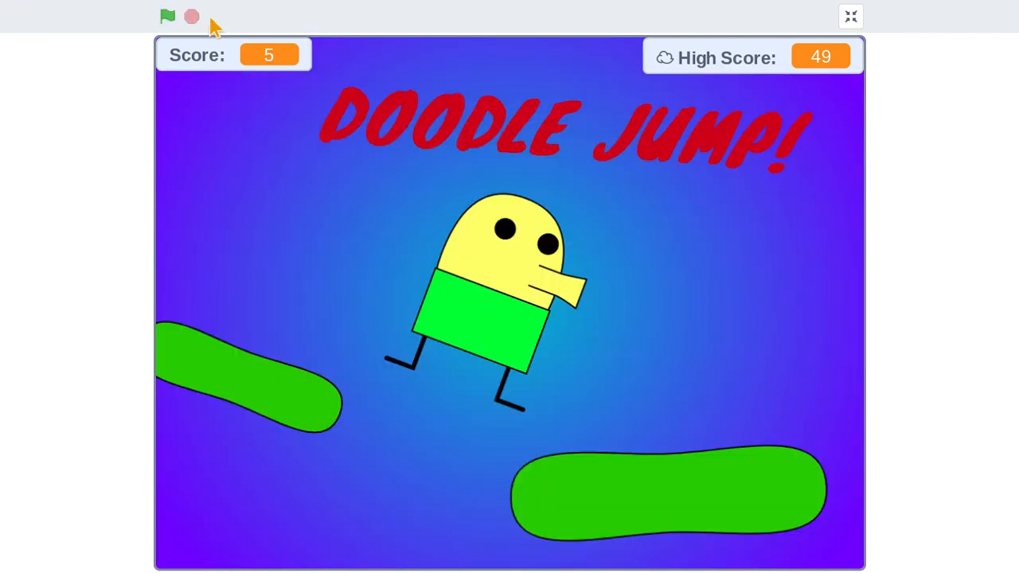
{"action": "left_click", "coordinate": [167, 16]}
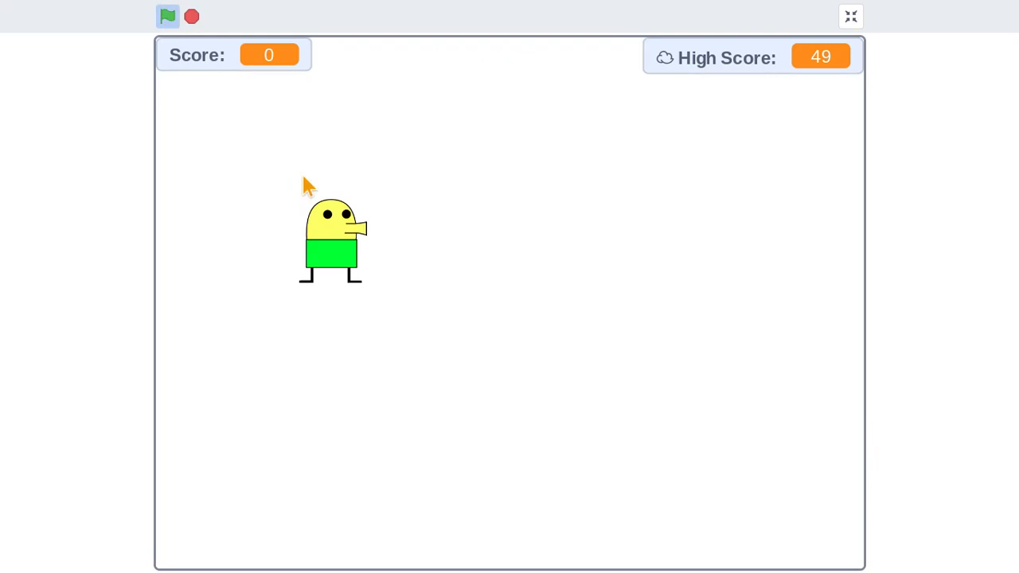